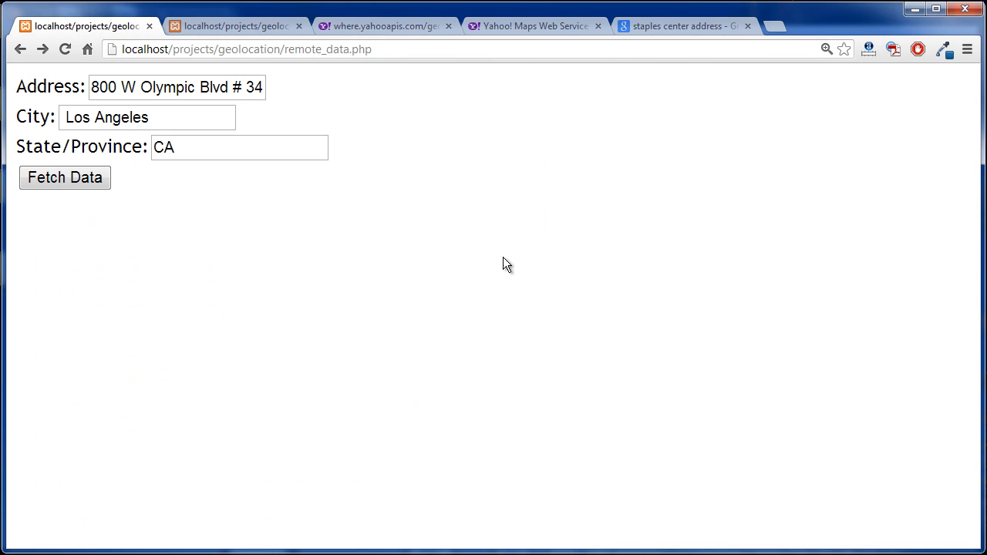
{"action": "mouse_move", "coordinate": [494, 361]}
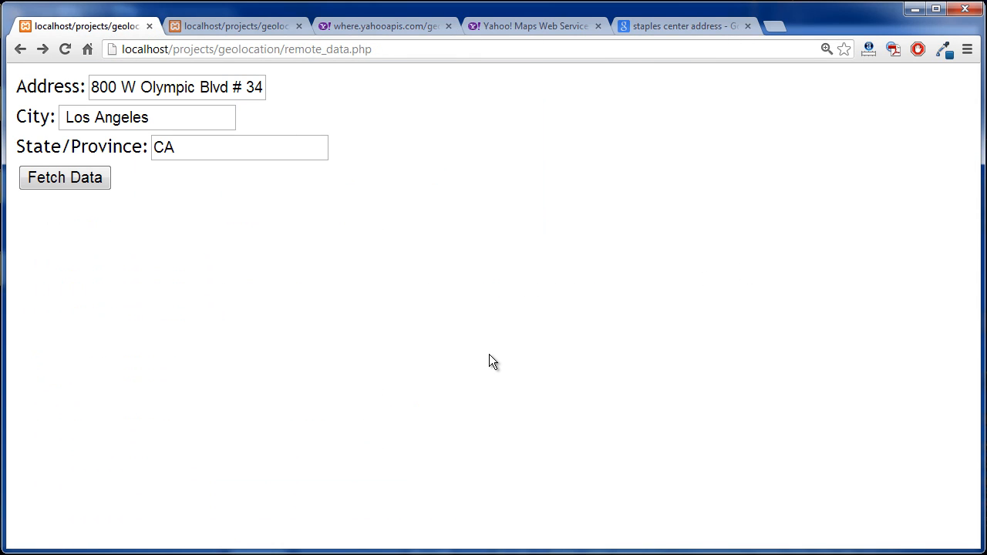
{"action": "mouse_move", "coordinate": [322, 114]}
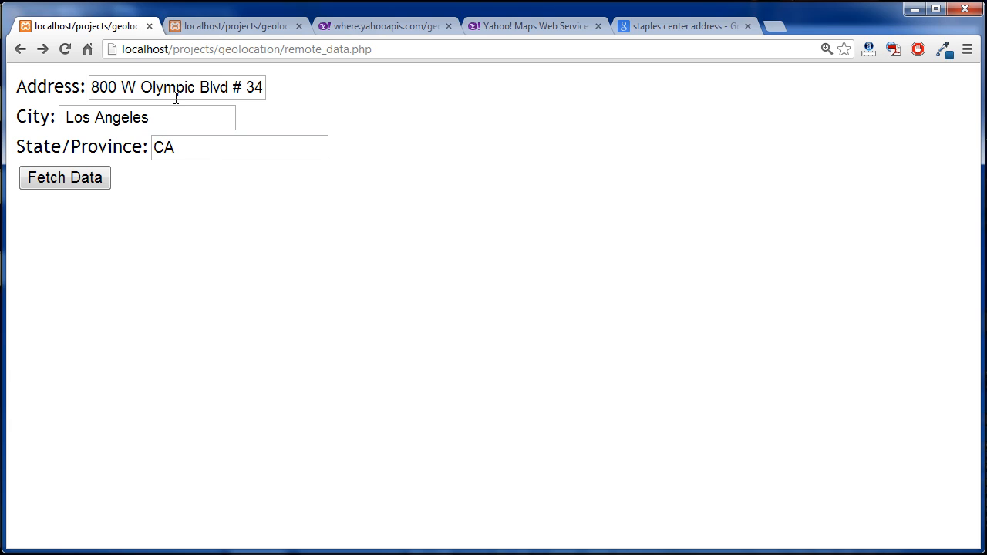
{"action": "mouse_move", "coordinate": [540, 31]}
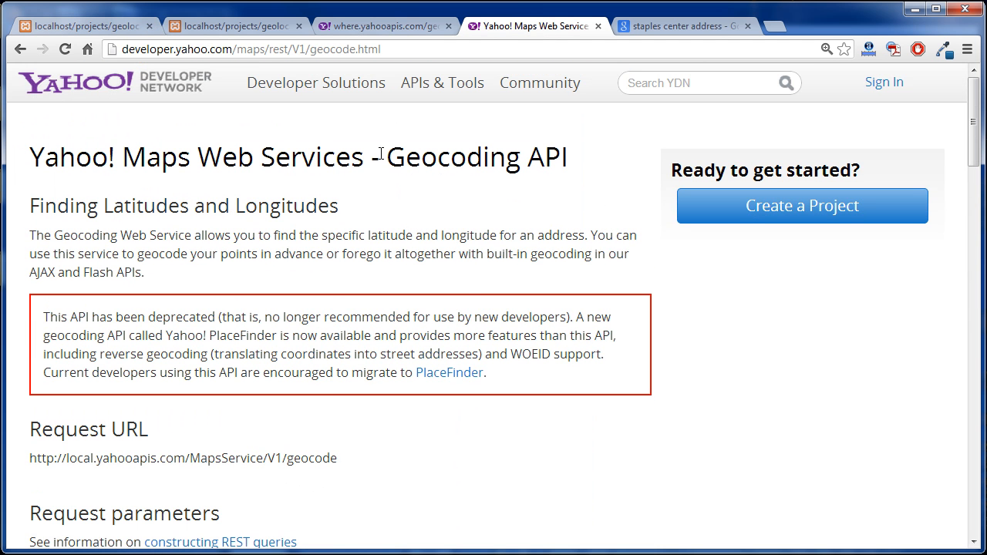
{"action": "mouse_move", "coordinate": [543, 182]}
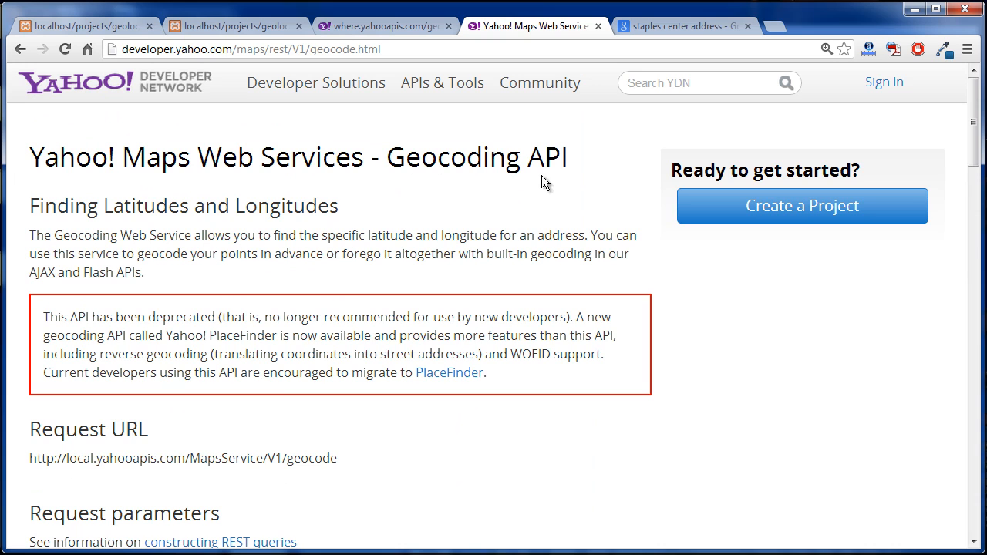
{"action": "mouse_move", "coordinate": [153, 49]}
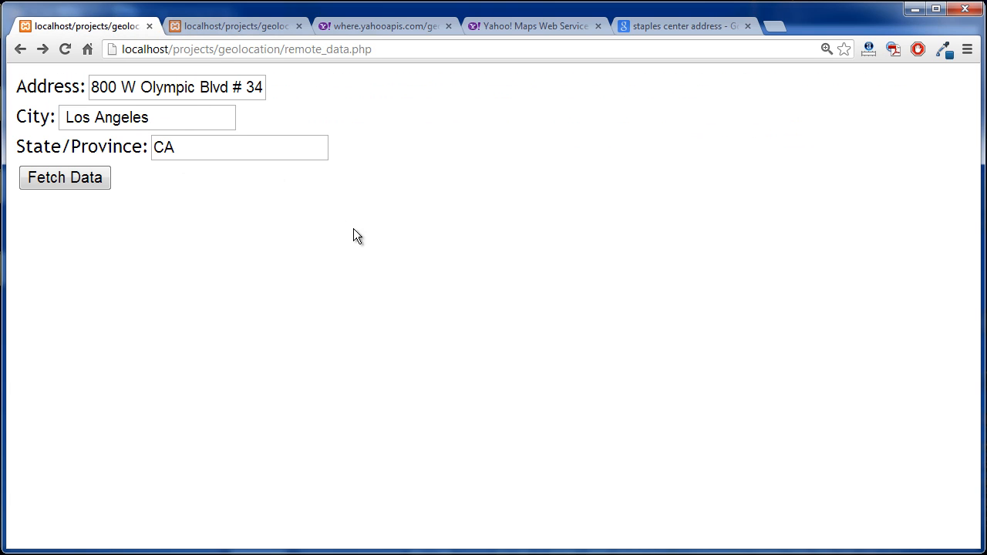
Check addresses.txt, then fetch geocode data for 800 W Olympic Blvd # 343 and view the appended line.
{"action": "left_click", "coordinate": [234, 25]}
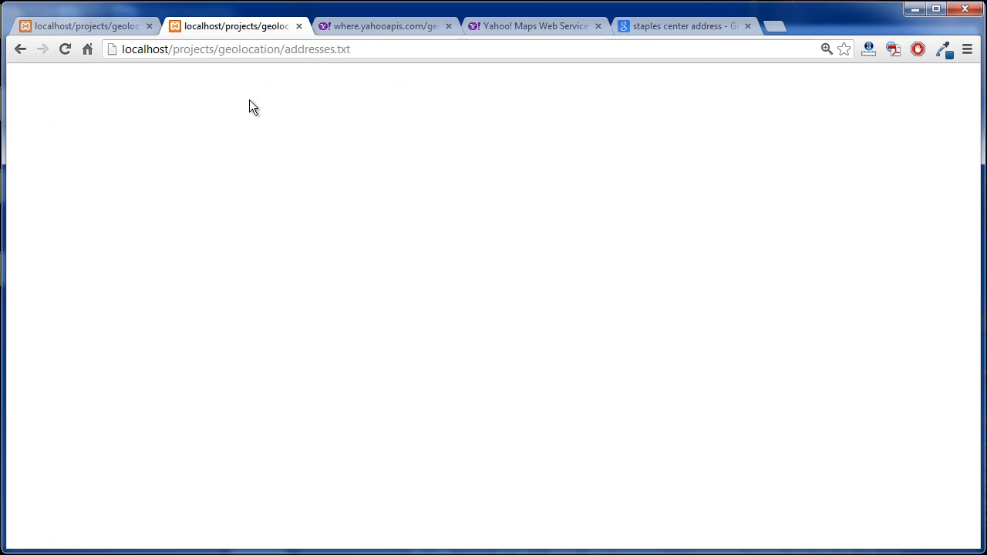
{"action": "double_click", "coordinate": [316, 47]}
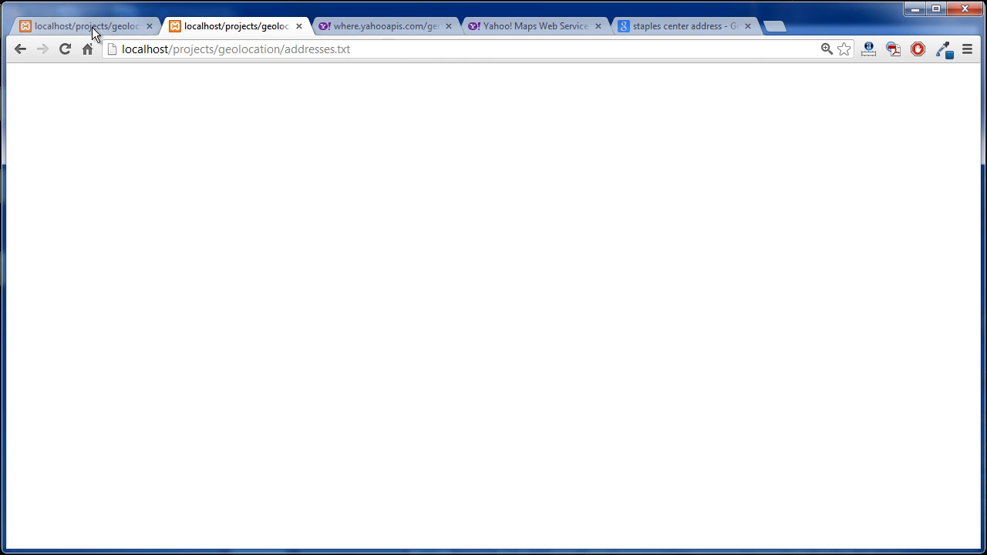
{"action": "left_click", "coordinate": [77, 24]}
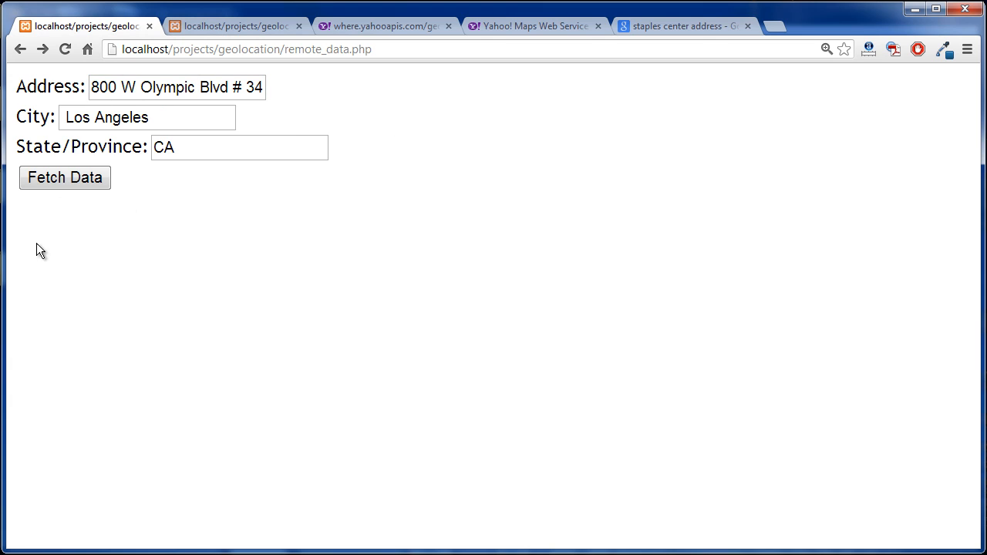
{"action": "left_click", "coordinate": [65, 178]}
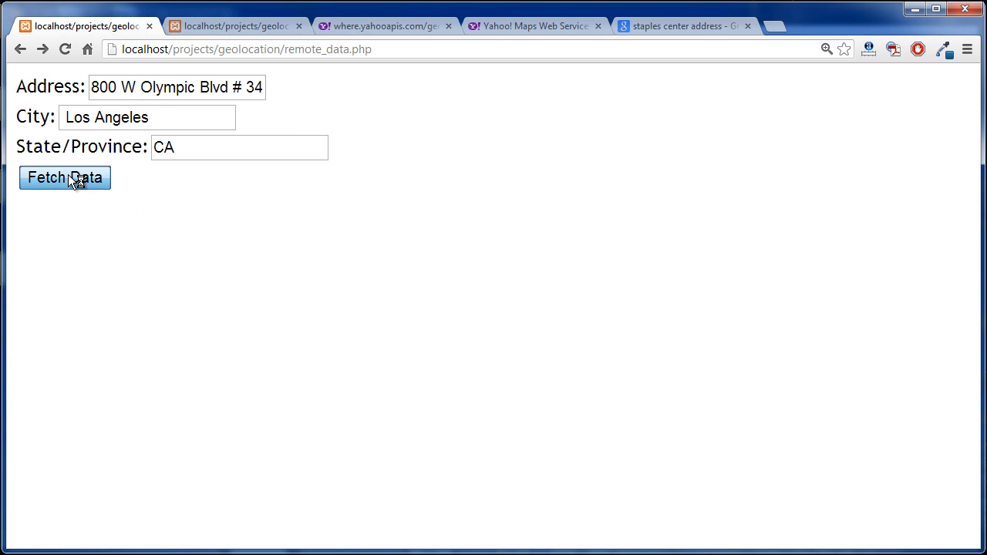
{"action": "left_click", "coordinate": [65, 177]}
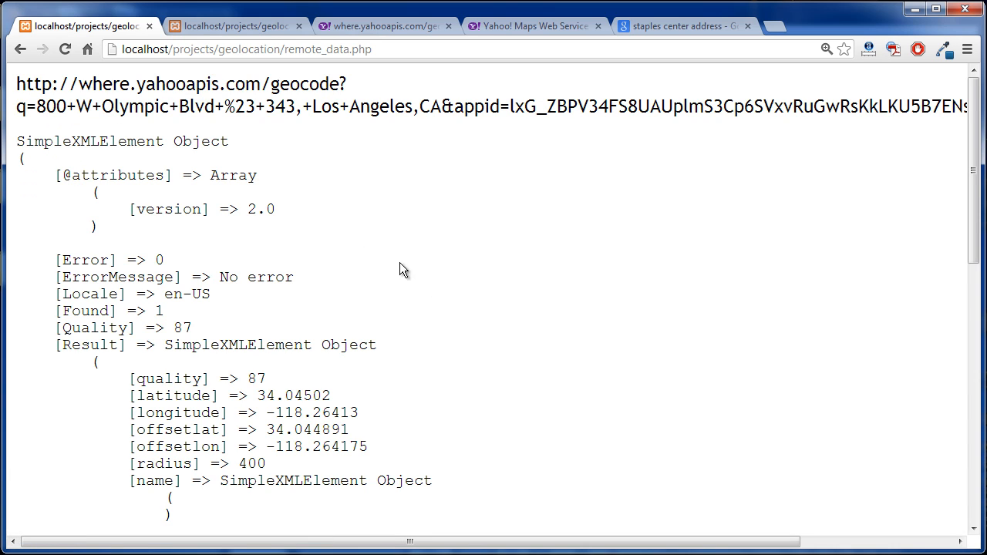
{"action": "left_click", "coordinate": [235, 24]}
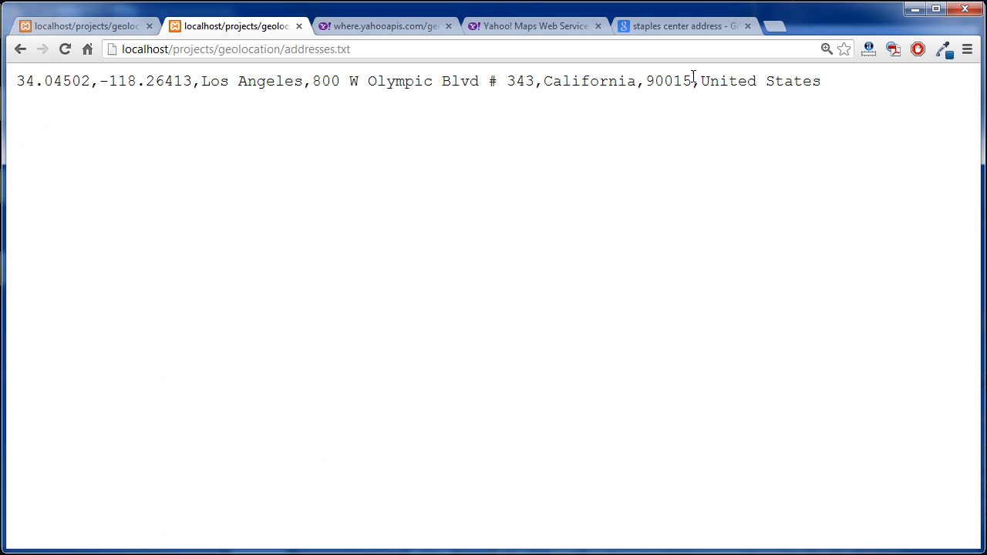
{"action": "mouse_move", "coordinate": [701, 75]}
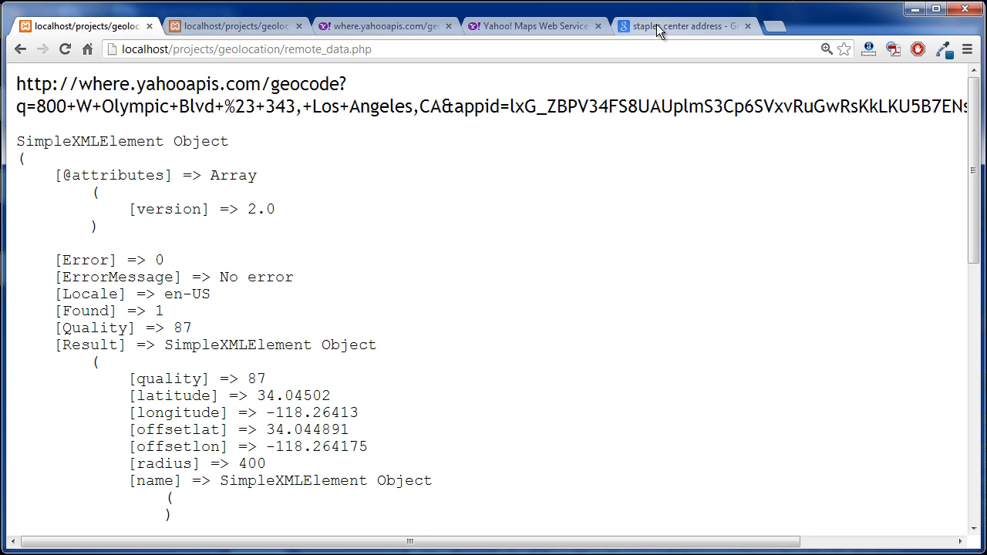
Select the 34.04502,-118.26413 line in addresses.txt and resubmit the request to append a second identical line.
{"action": "left_click", "coordinate": [234, 25]}
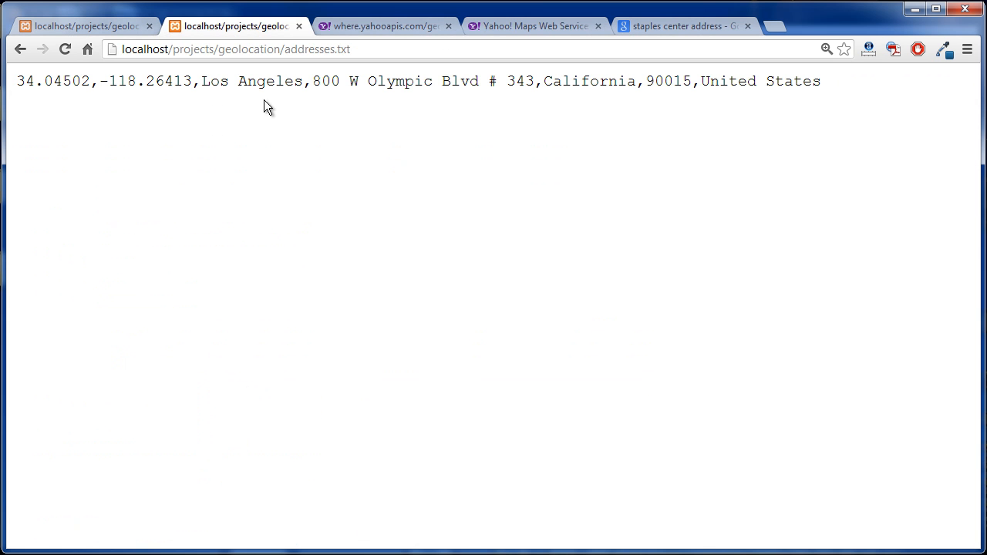
{"action": "left_click_drag", "start_coordinate": [129, 80], "coordinate": [802, 80]}
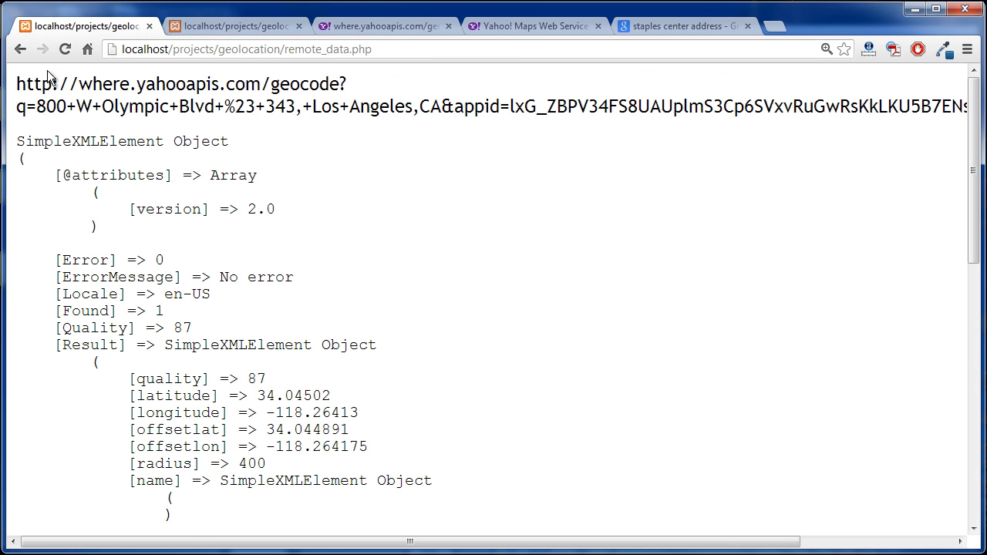
{"action": "left_click", "coordinate": [22, 48]}
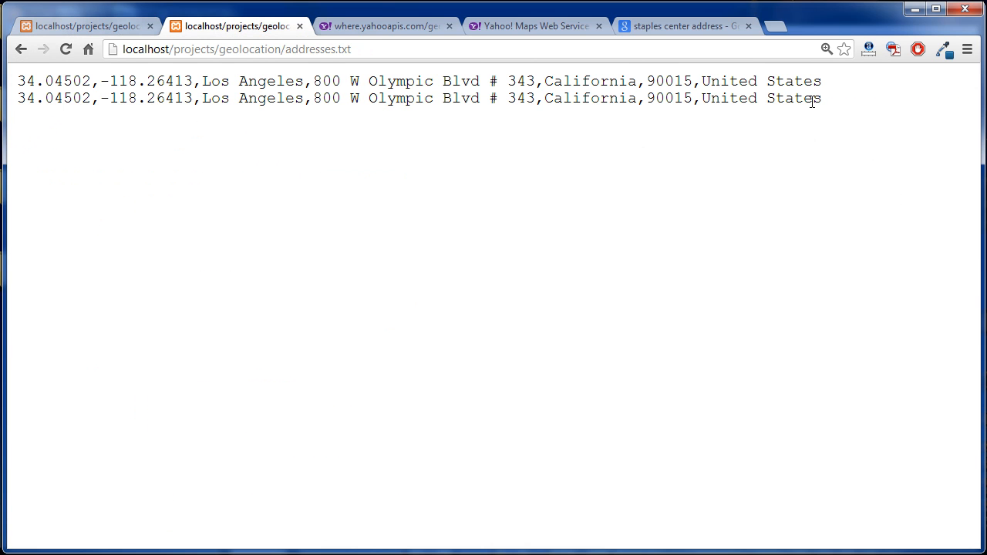
{"action": "mouse_move", "coordinate": [461, 173]}
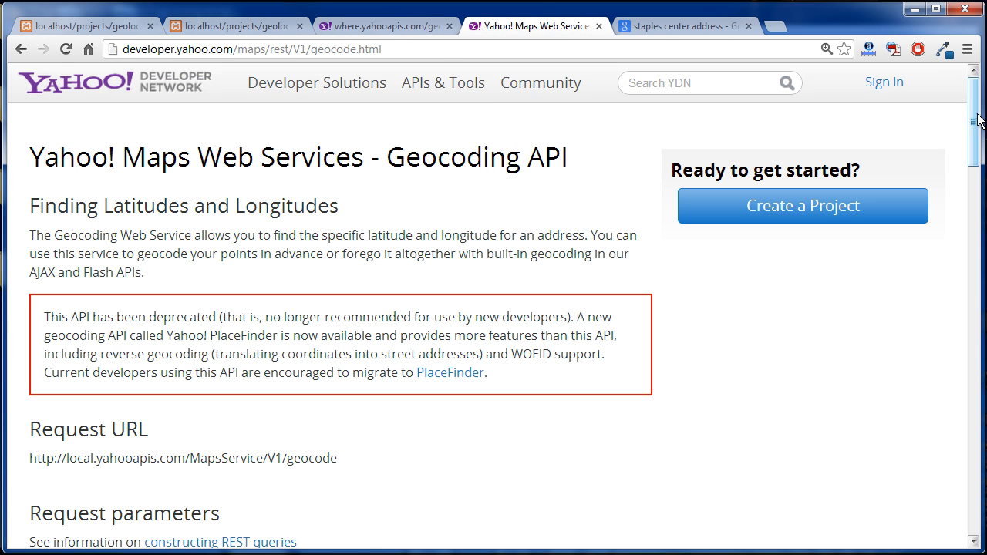
Scroll the Yahoo Maps Geocoding API page down to the Sample Request Url and response fields section.
{"action": "scroll", "scroll_direction": "down", "scroll_amount": 3}
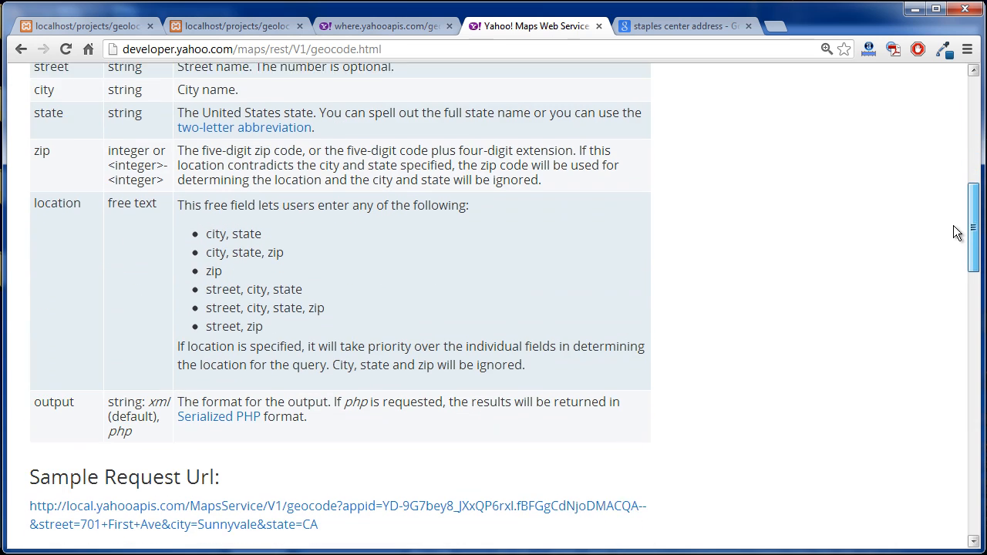
{"action": "scroll", "scroll_direction": "down", "scroll_amount": 3}
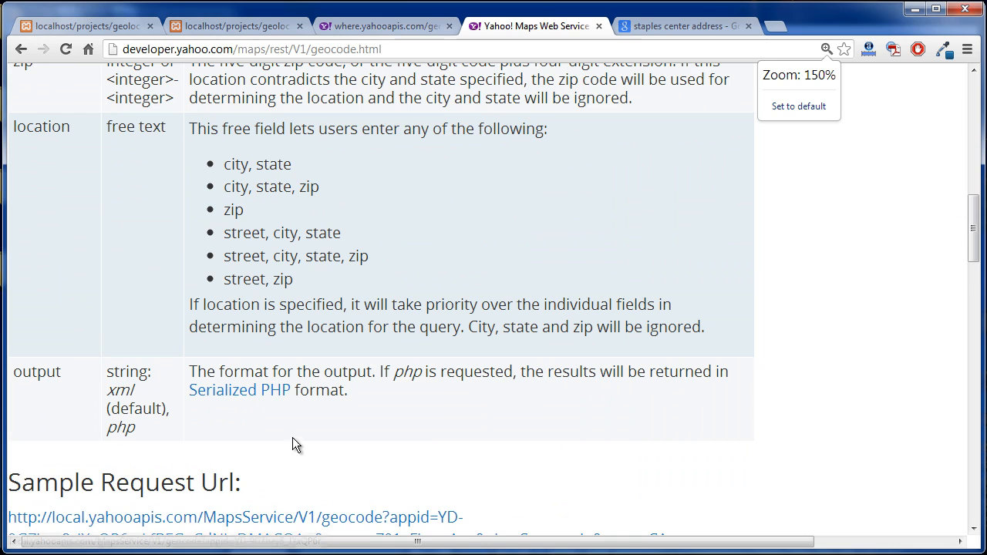
{"action": "scroll", "scroll_direction": "down", "scroll_amount": 3}
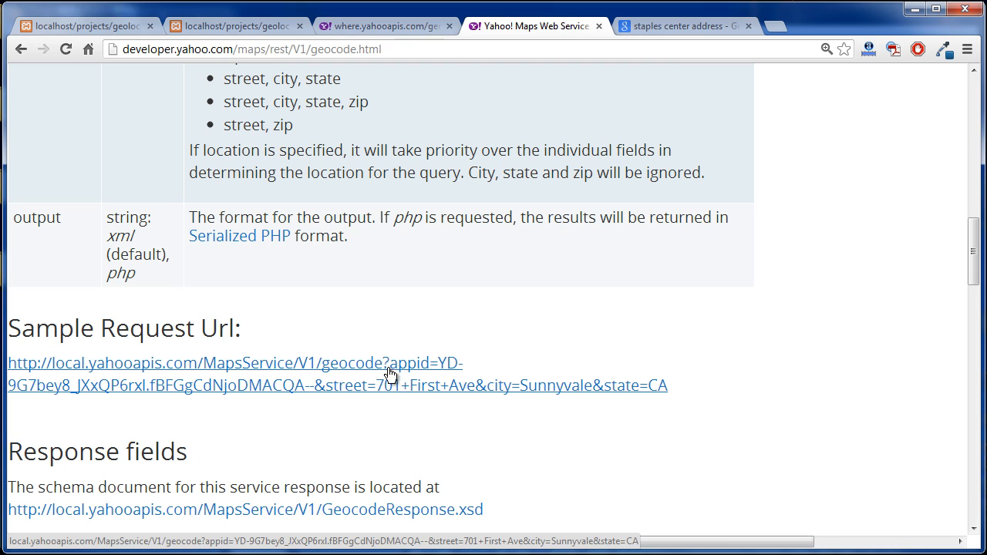
{"action": "mouse_move", "coordinate": [404, 364]}
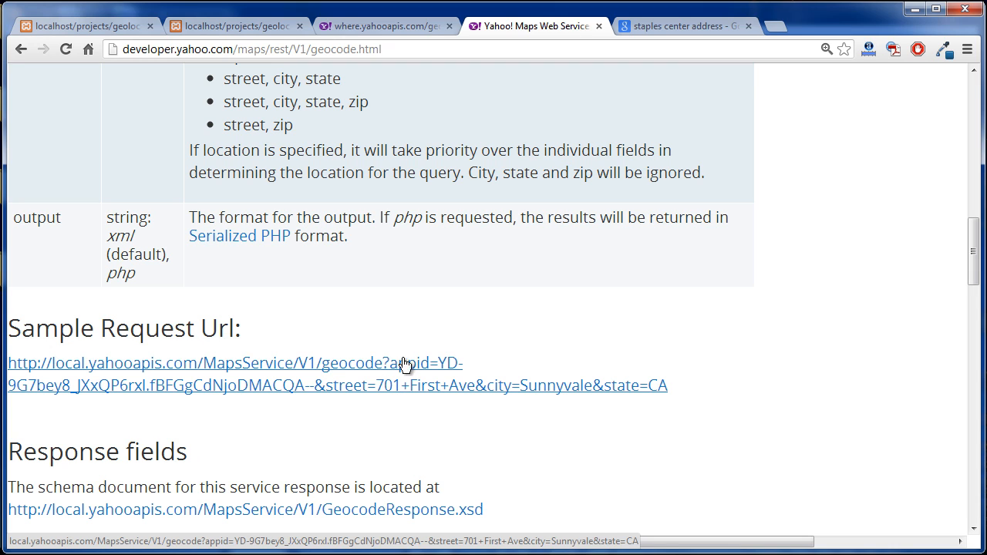
{"action": "mouse_move", "coordinate": [345, 395]}
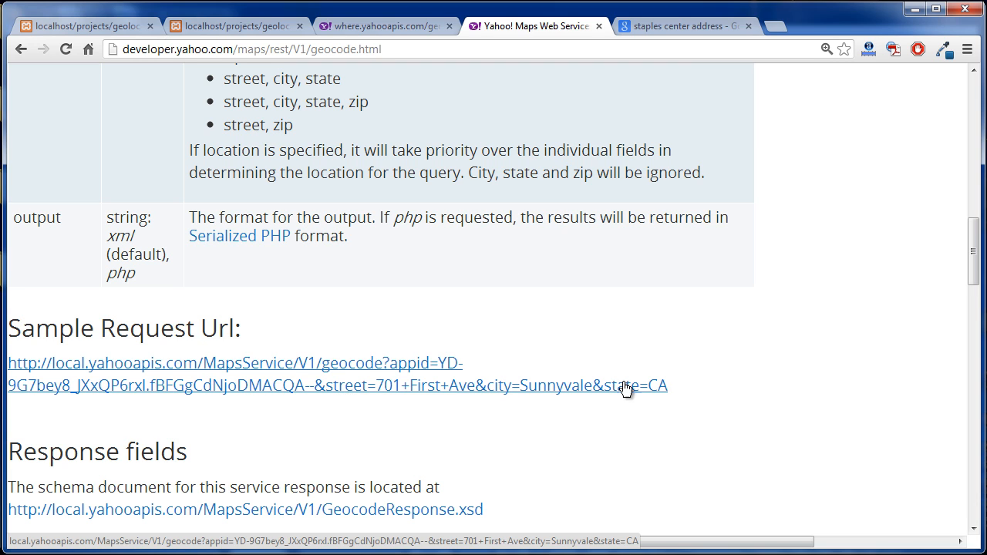
{"action": "mouse_move", "coordinate": [269, 15]}
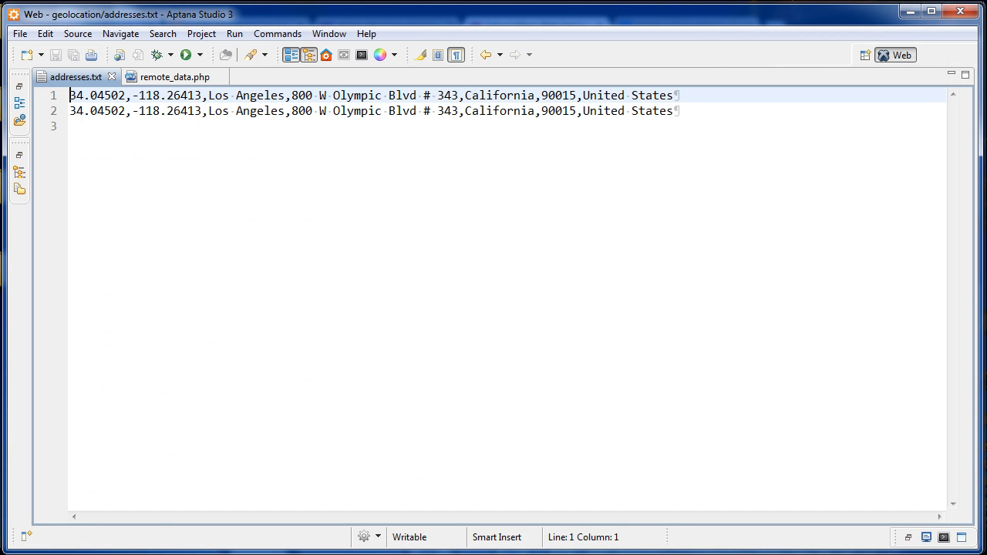
{"action": "left_click", "coordinate": [174, 77]}
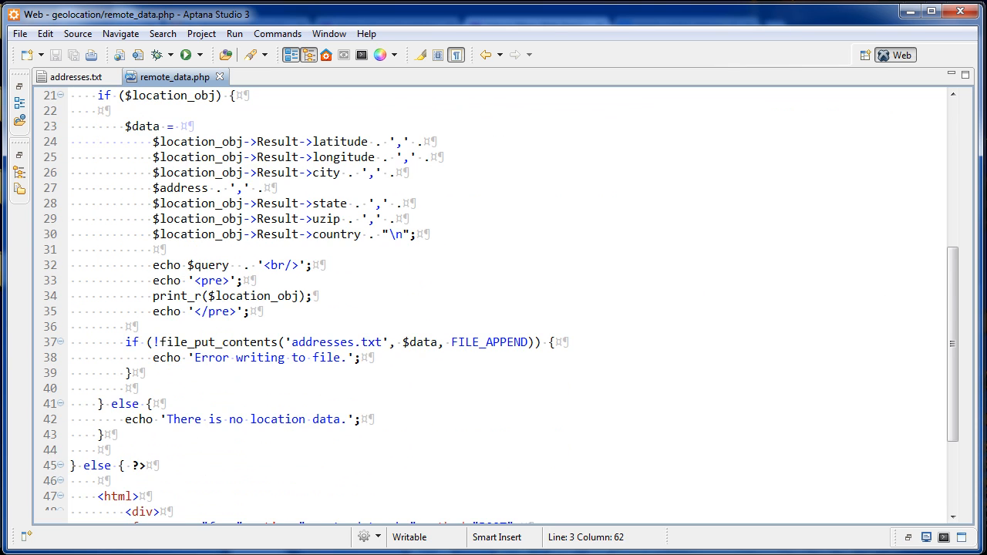
{"action": "scroll", "scroll_direction": "down", "scroll_amount": 3}
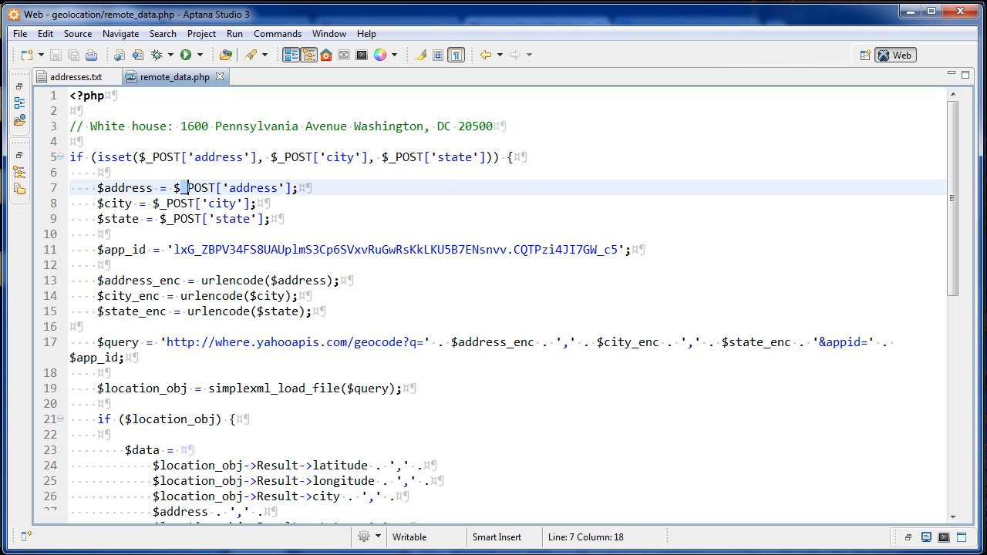
Point out the posted $address line and select the $state variable in remote_data.php.
{"action": "left_click", "coordinate": [232, 219]}
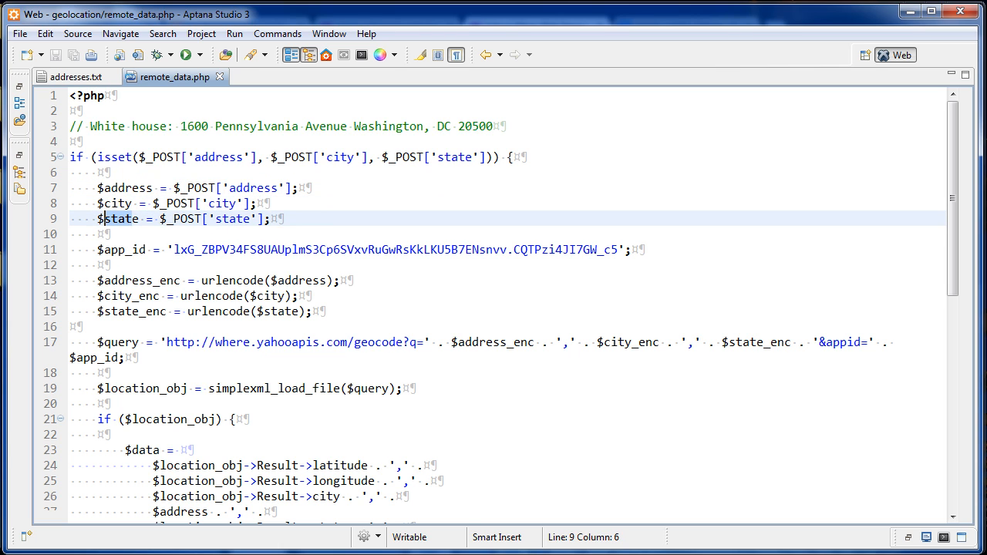
{"action": "double_click", "coordinate": [120, 219]}
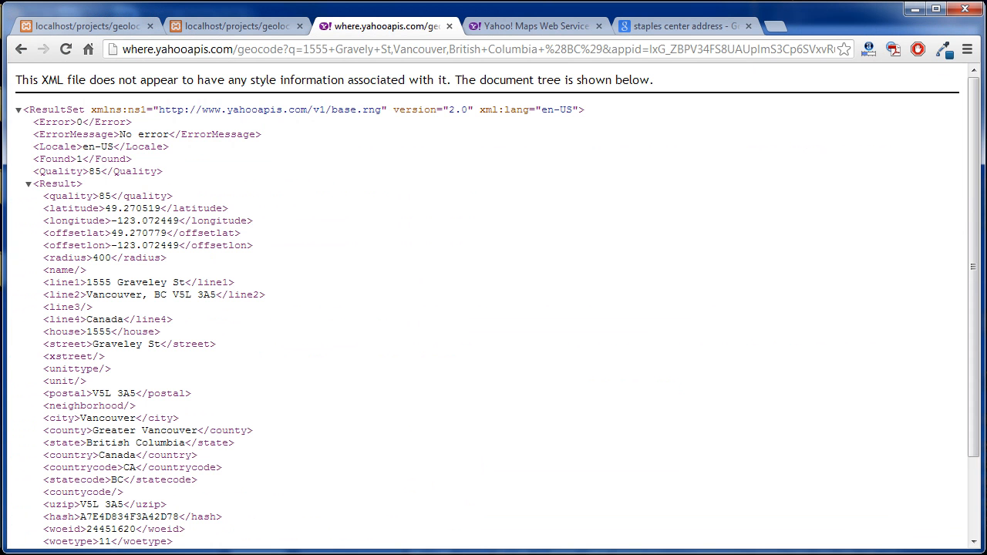
Revisit addresses.txt, the Yahoo Geocoding API documentation and the Vancouver XML response in turn.
{"action": "left_click", "coordinate": [235, 24]}
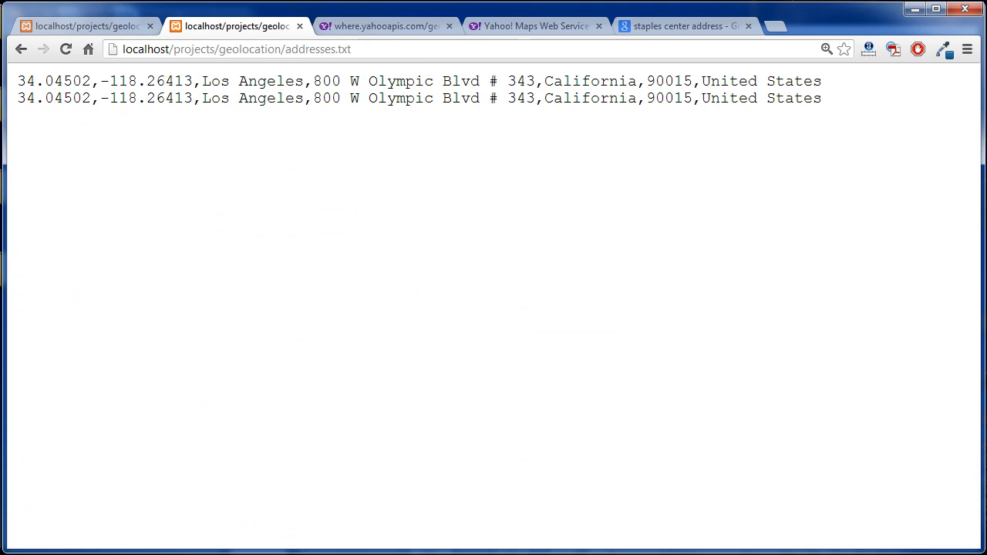
{"action": "left_click", "coordinate": [532, 25]}
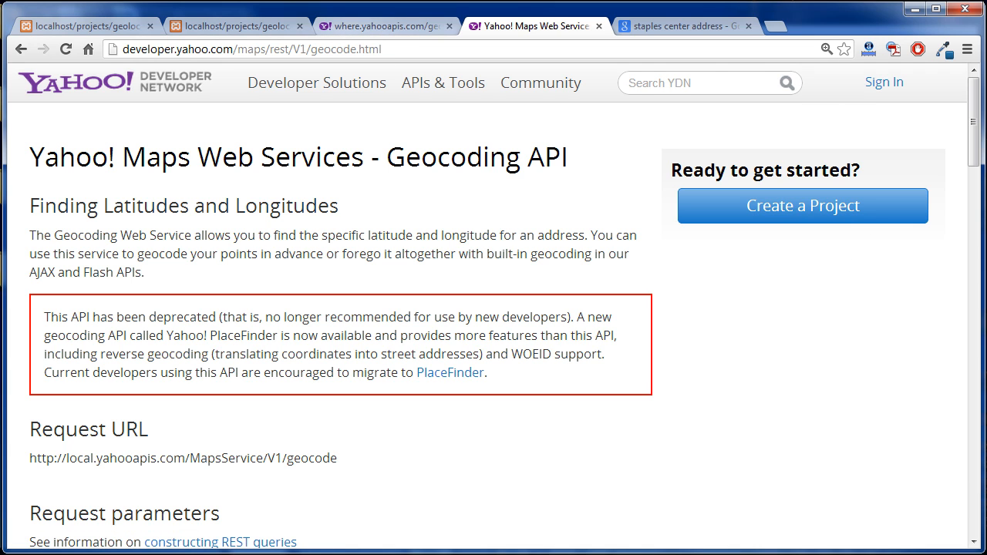
{"action": "left_click", "coordinate": [385, 25]}
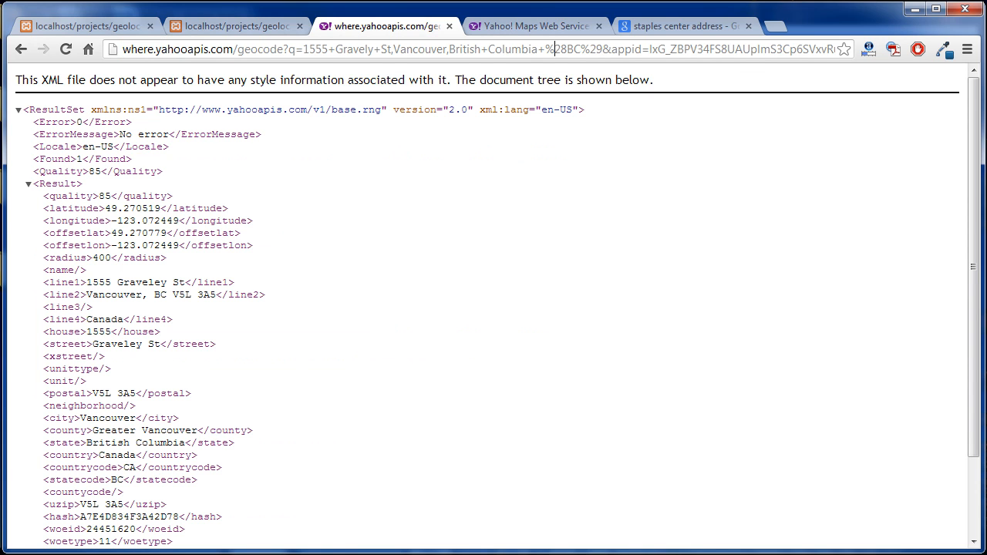
{"action": "scroll", "scroll_direction": "down", "scroll_amount": 3}
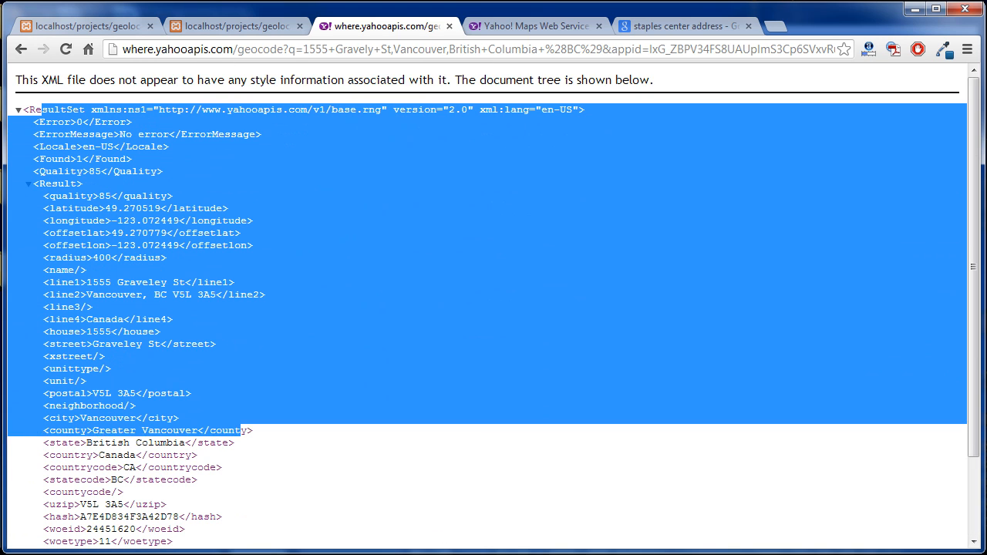
{"action": "scroll", "scroll_direction": "down", "scroll_amount": 3}
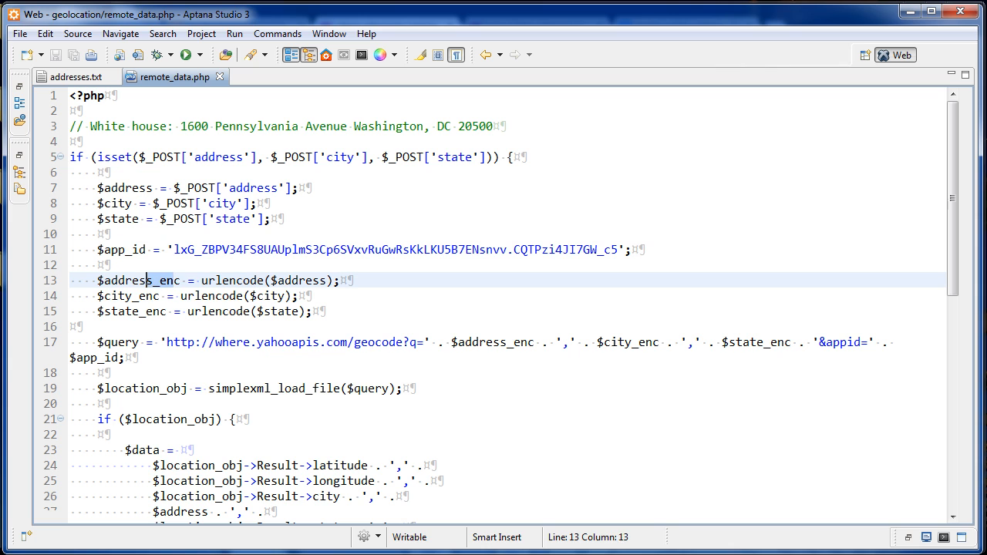
{"action": "left_click", "coordinate": [123, 311]}
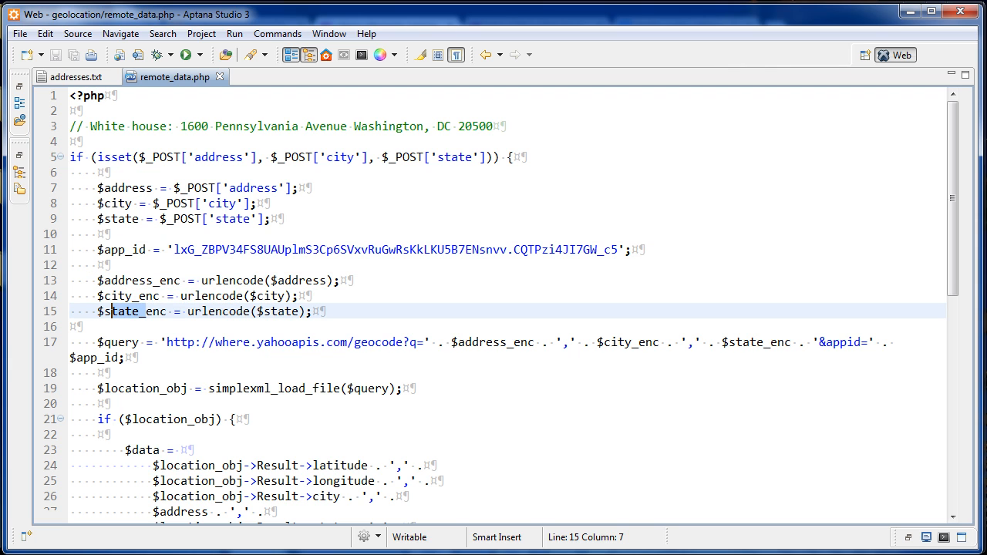
{"action": "double_click", "coordinate": [126, 311]}
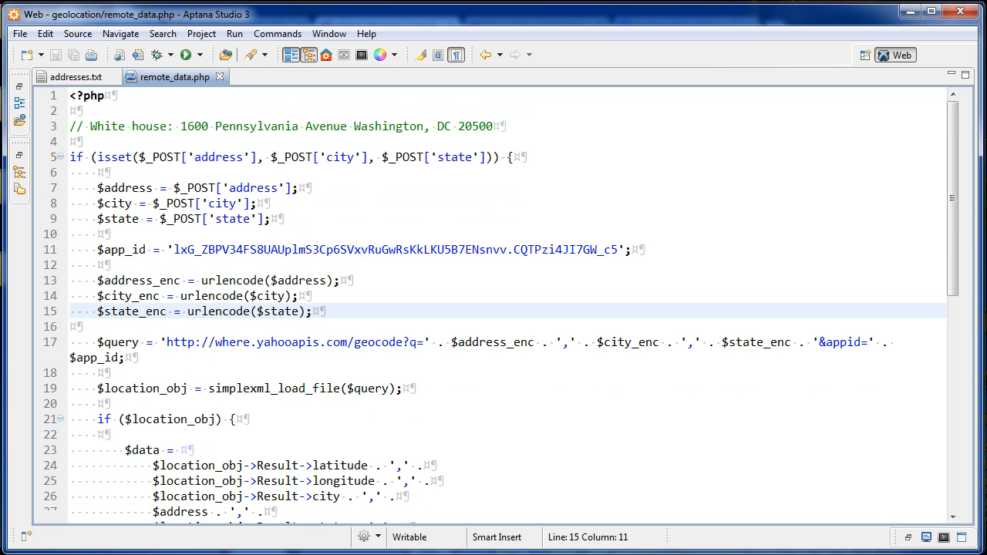
{"action": "scroll", "scroll_direction": "down", "scroll_amount": 3}
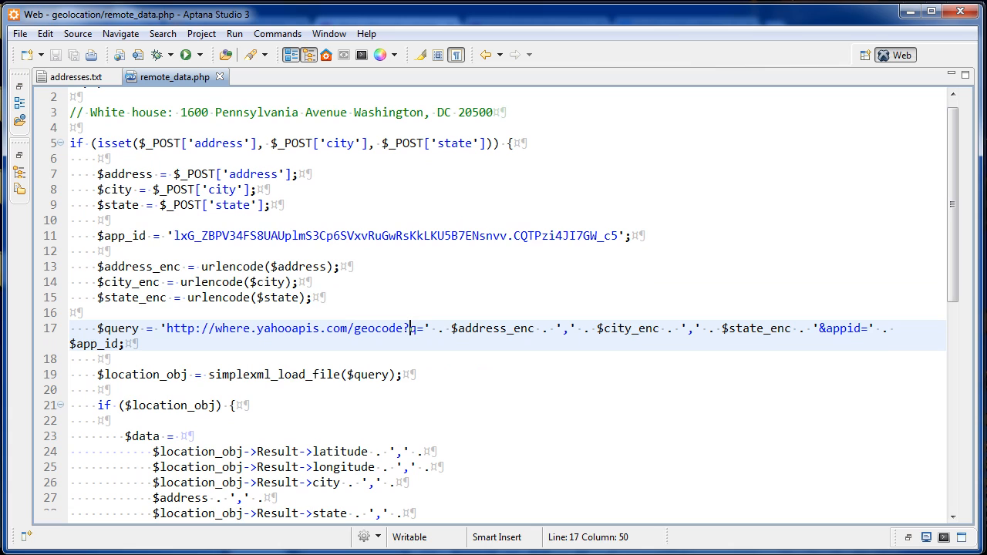
{"action": "double_click", "coordinate": [492, 329]}
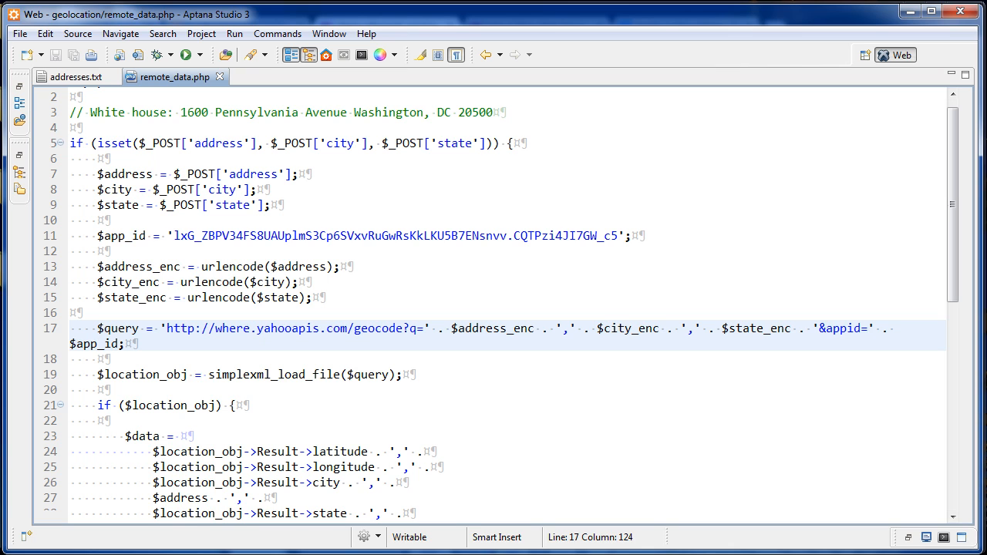
{"action": "scroll", "scroll_direction": "down", "scroll_amount": 3}
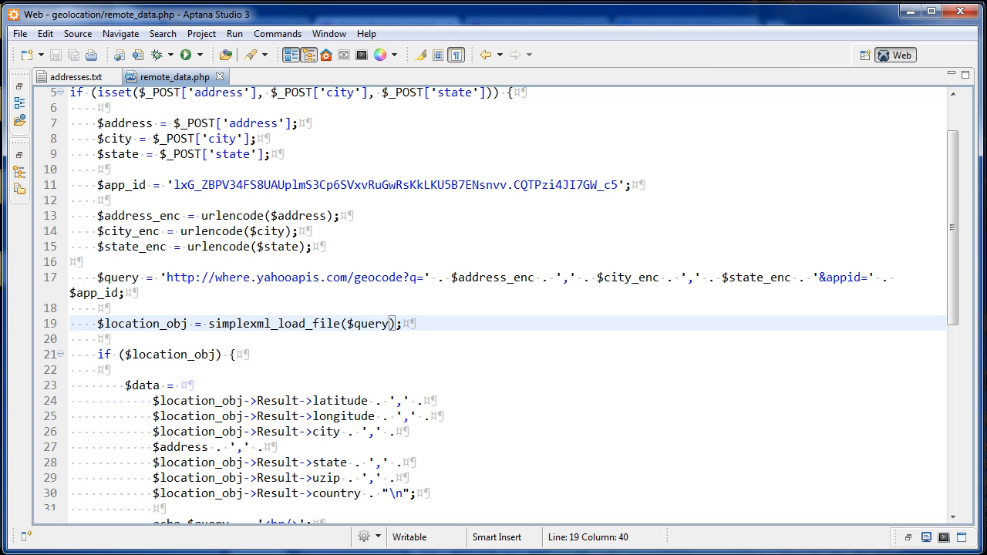
{"action": "double_click", "coordinate": [274, 324]}
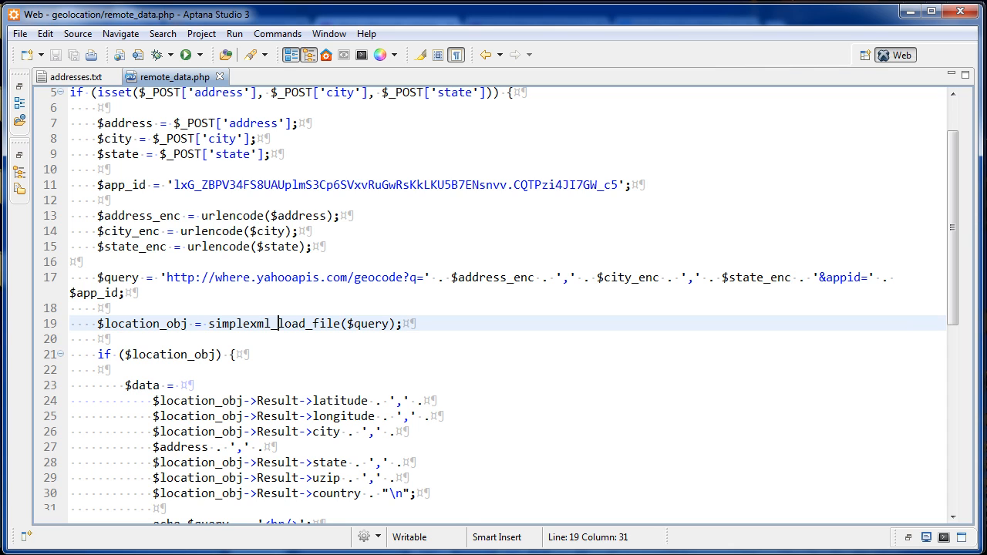
{"action": "left_click", "coordinate": [382, 324]}
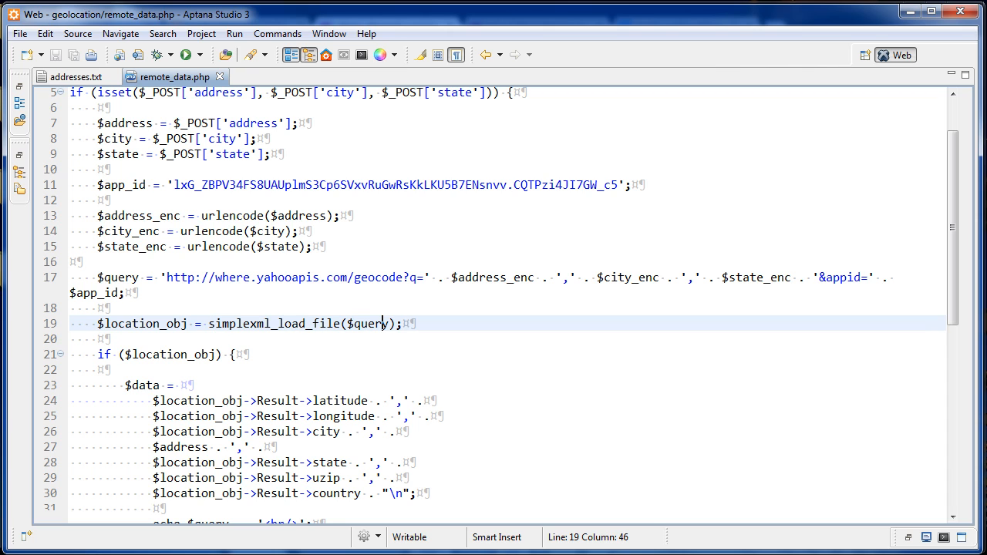
{"action": "left_click", "coordinate": [133, 323]}
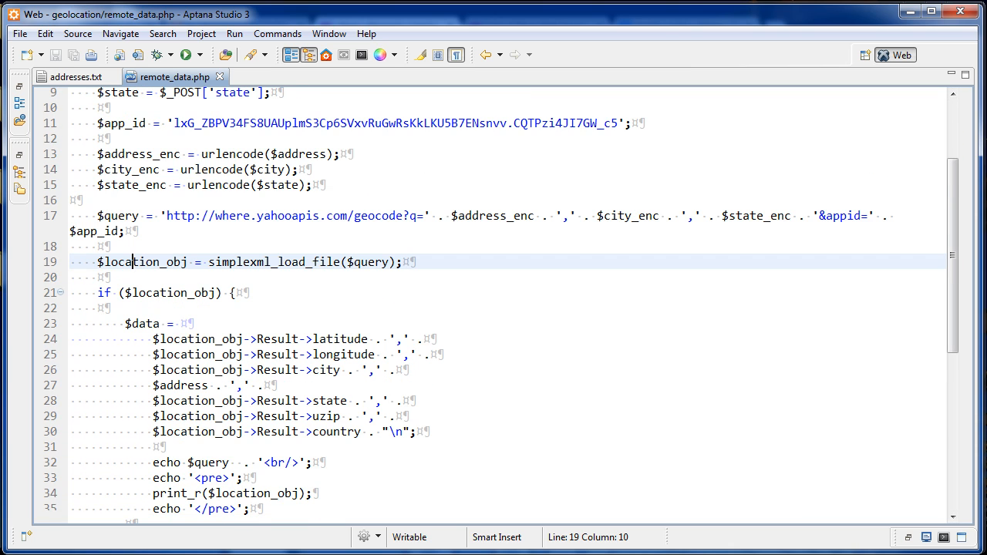
{"action": "scroll", "scroll_direction": "down", "scroll_amount": 3}
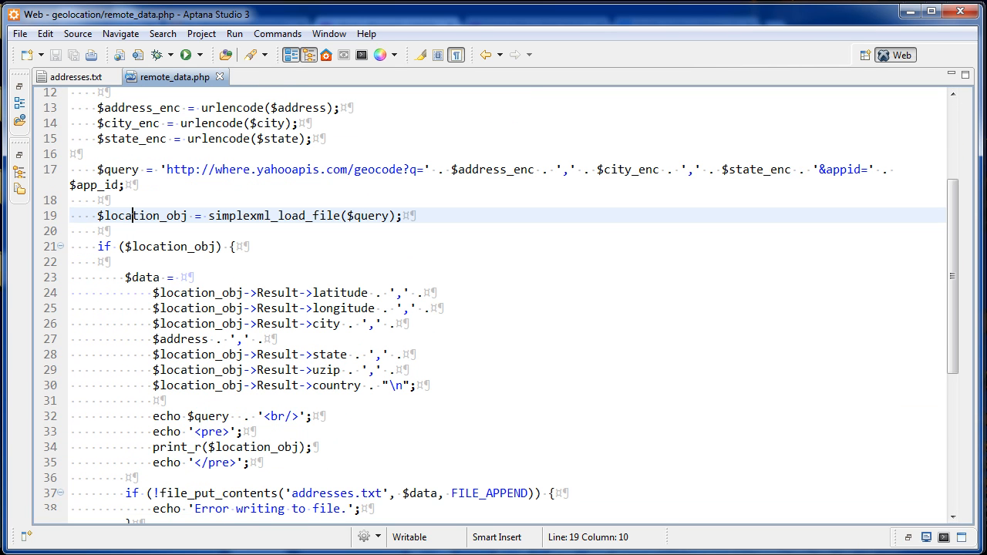
{"action": "left_click_drag", "start_coordinate": [127, 278], "coordinate": [413, 385]}
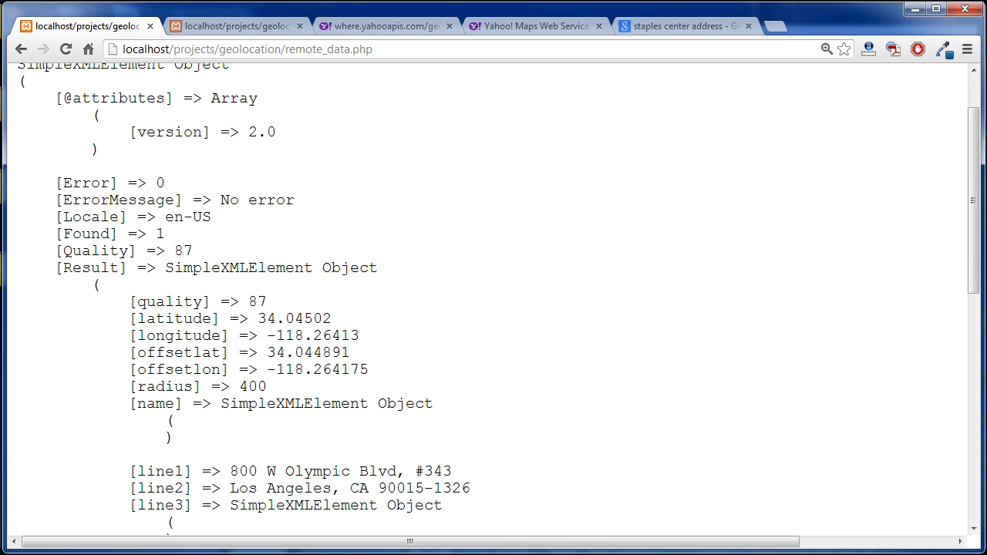
Review the remote_data.php output, highlighting SimpleXMLElement and the parsed coordinate values.
{"action": "double_click", "coordinate": [90, 268]}
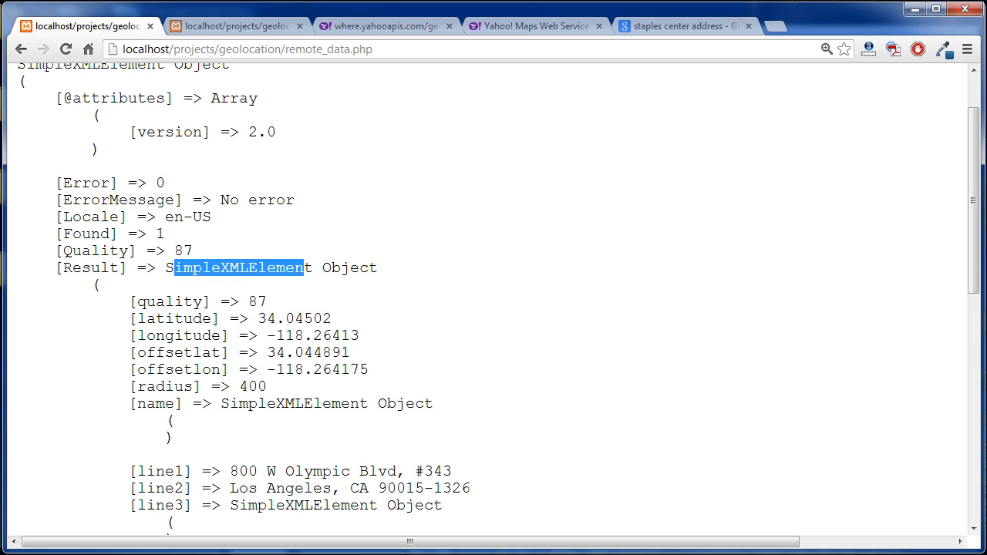
{"action": "scroll", "scroll_direction": "down", "scroll_amount": 3}
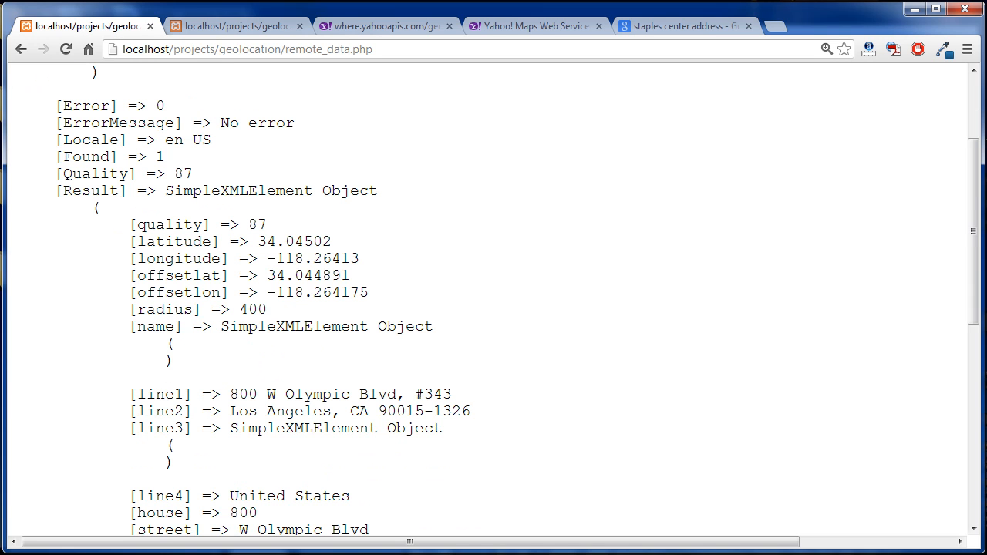
{"action": "scroll", "scroll_direction": "down", "scroll_amount": 3}
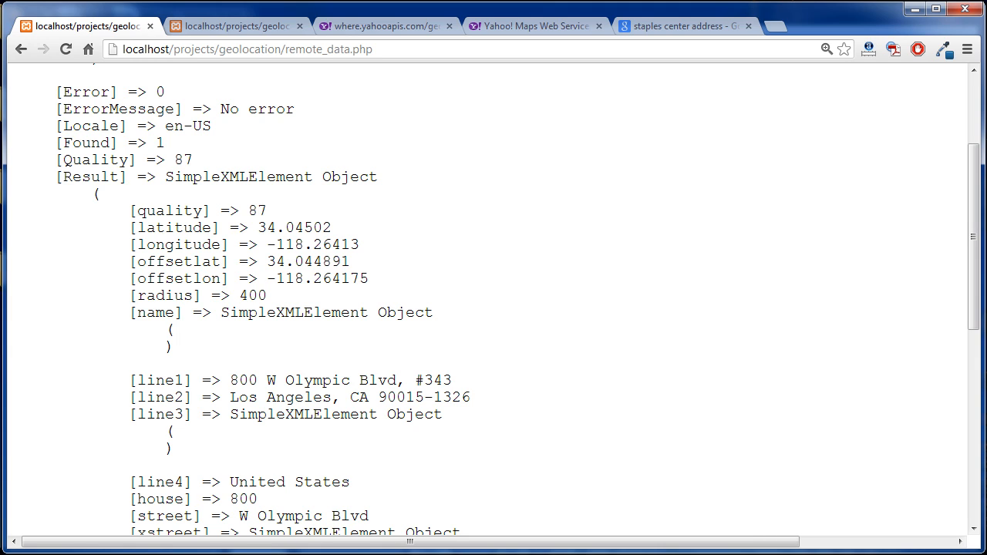
{"action": "double_click", "coordinate": [256, 210]}
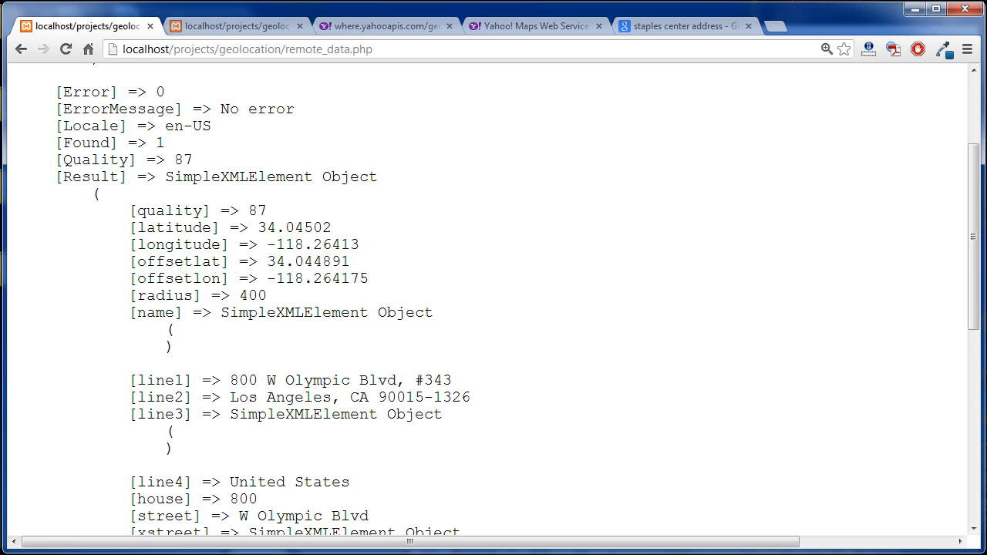
{"action": "scroll", "scroll_direction": "down", "scroll_amount": 3}
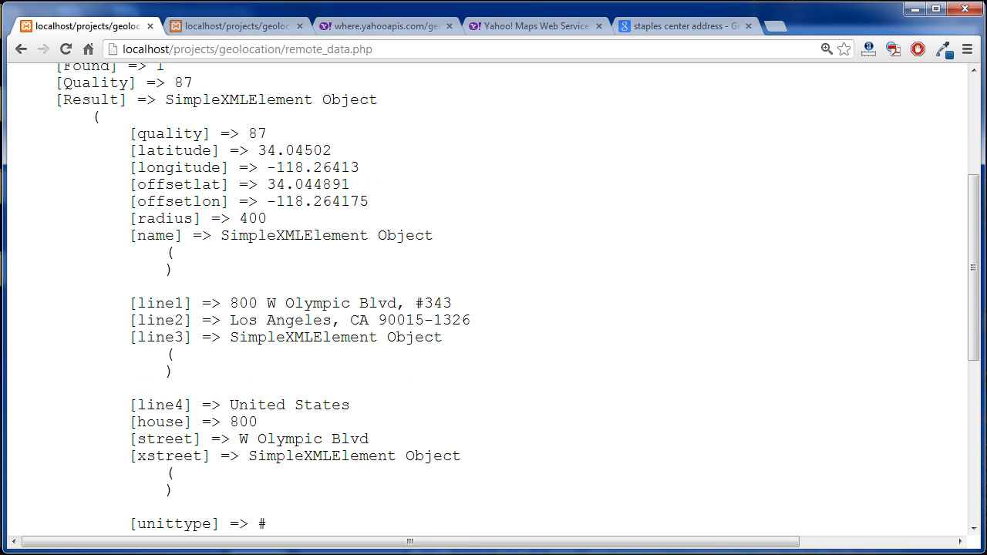
{"action": "scroll", "scroll_direction": "down", "scroll_amount": 3}
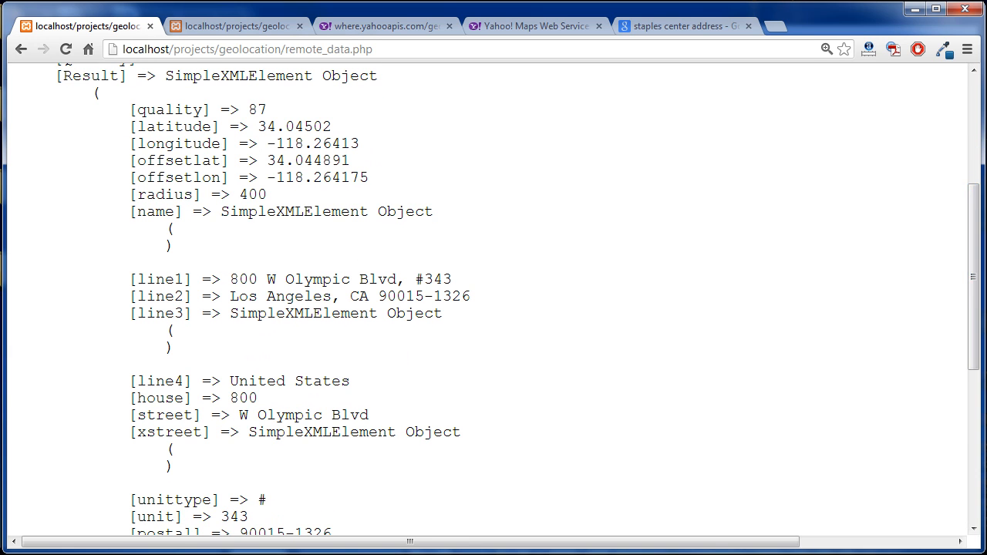
{"action": "scroll", "scroll_direction": "down", "scroll_amount": 3}
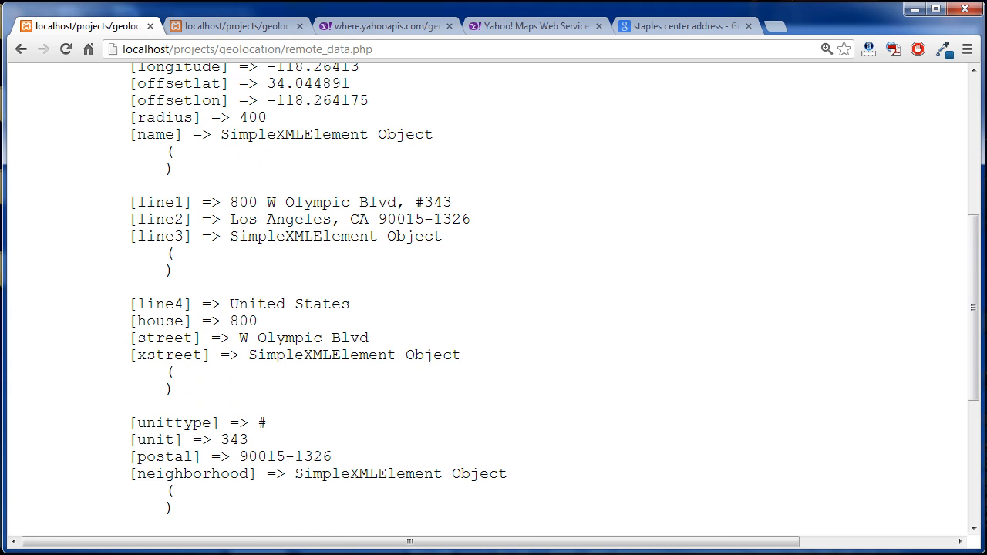
{"action": "double_click", "coordinate": [263, 457]}
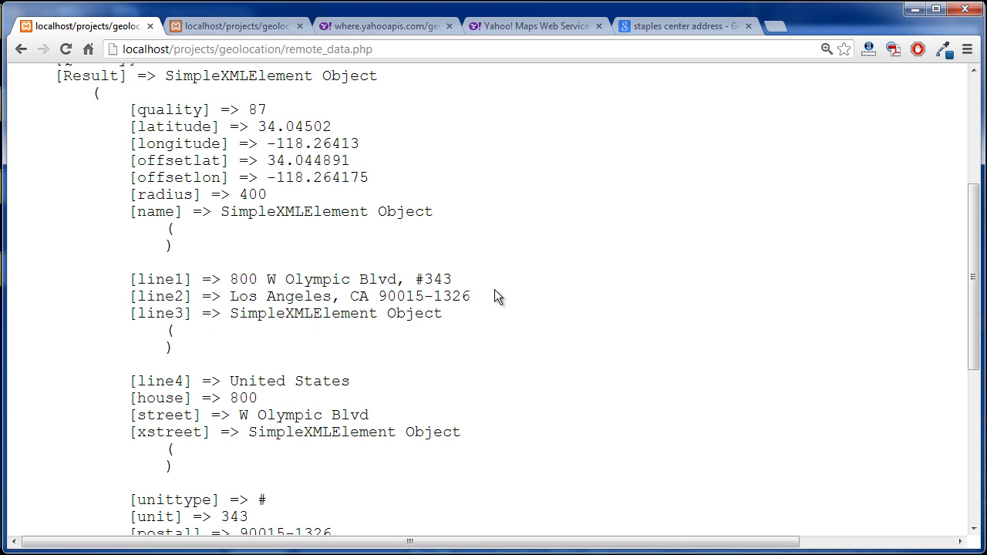
Switch to Google's 'staples center address' results showing the STAPLES Center in Los Angeles.
{"action": "left_click", "coordinate": [682, 24]}
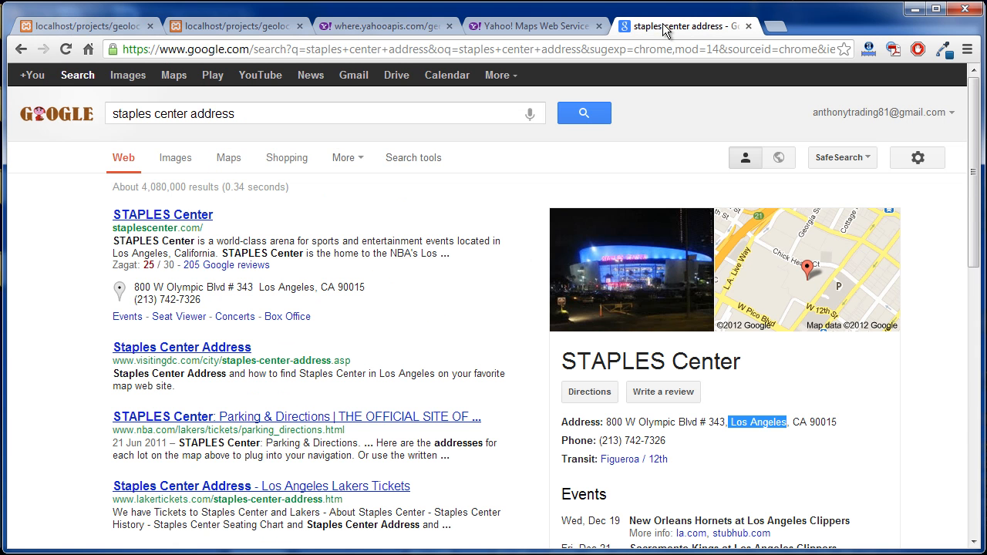
{"action": "scroll", "scroll_direction": "down", "scroll_amount": 3}
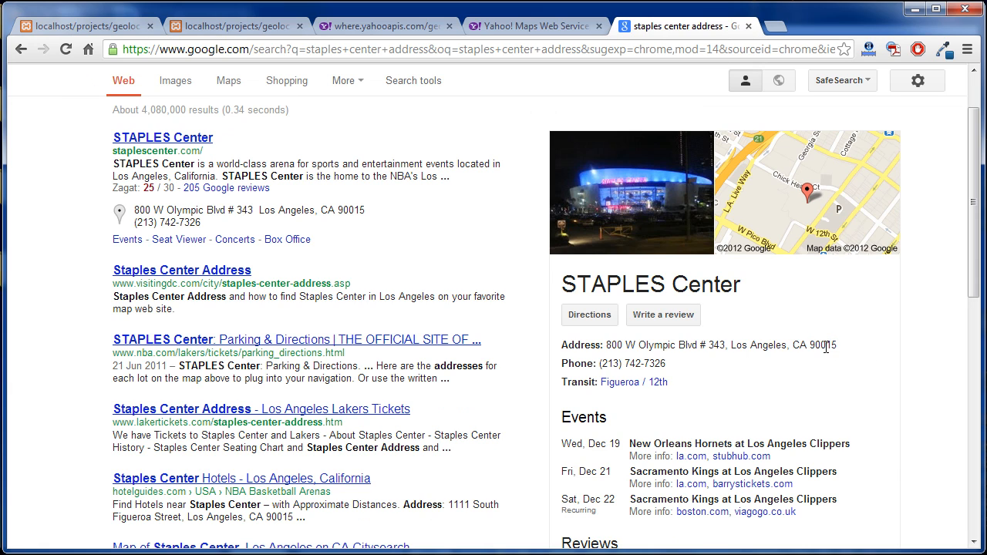
{"action": "mouse_move", "coordinate": [827, 347]}
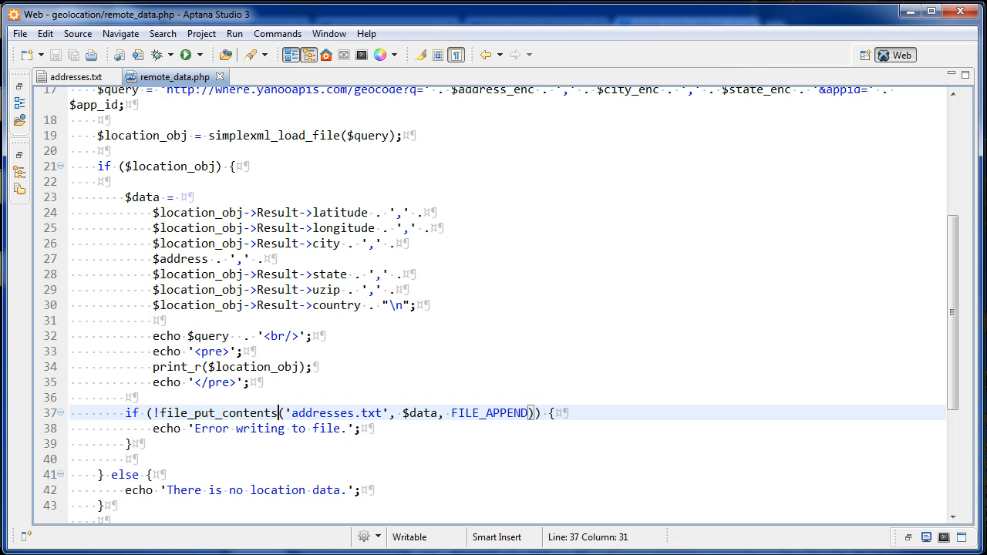
{"action": "double_click", "coordinate": [333, 413]}
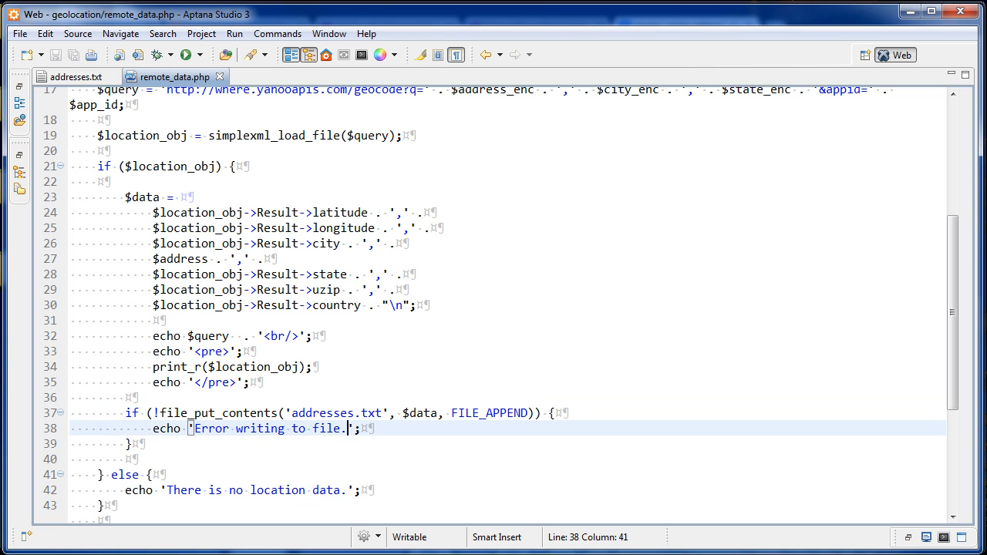
{"action": "scroll", "scroll_direction": "down", "scroll_amount": 3}
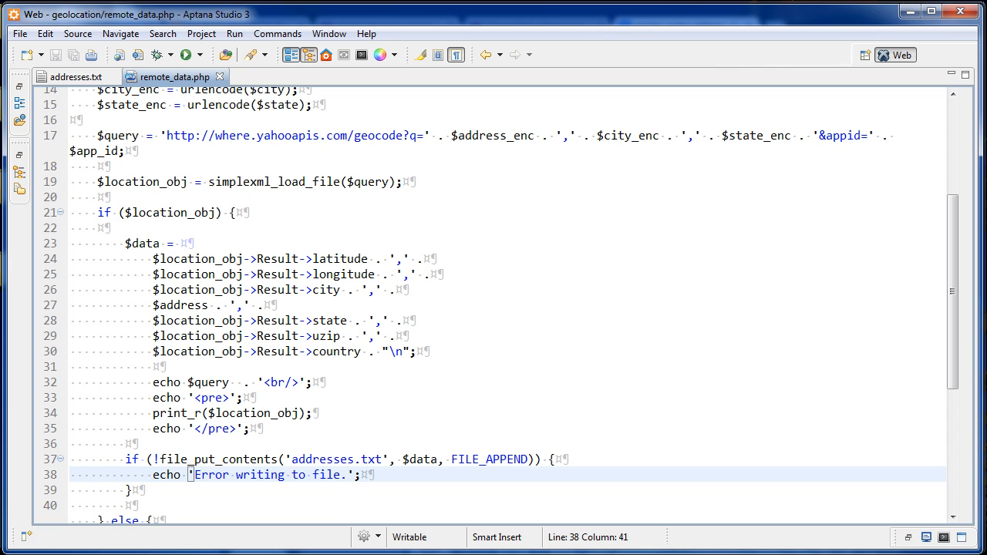
{"action": "left_click", "coordinate": [199, 213]}
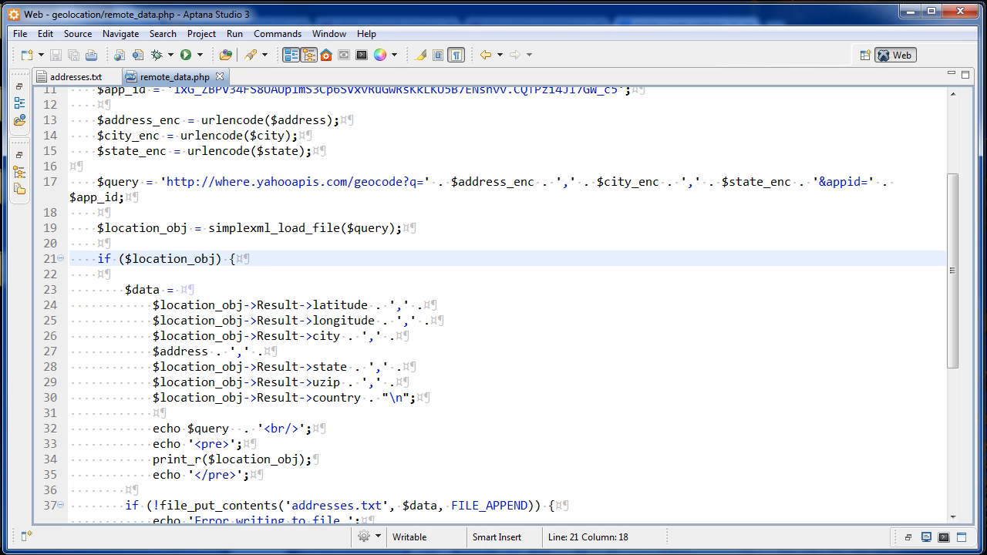
{"action": "scroll", "scroll_direction": "down", "scroll_amount": 3}
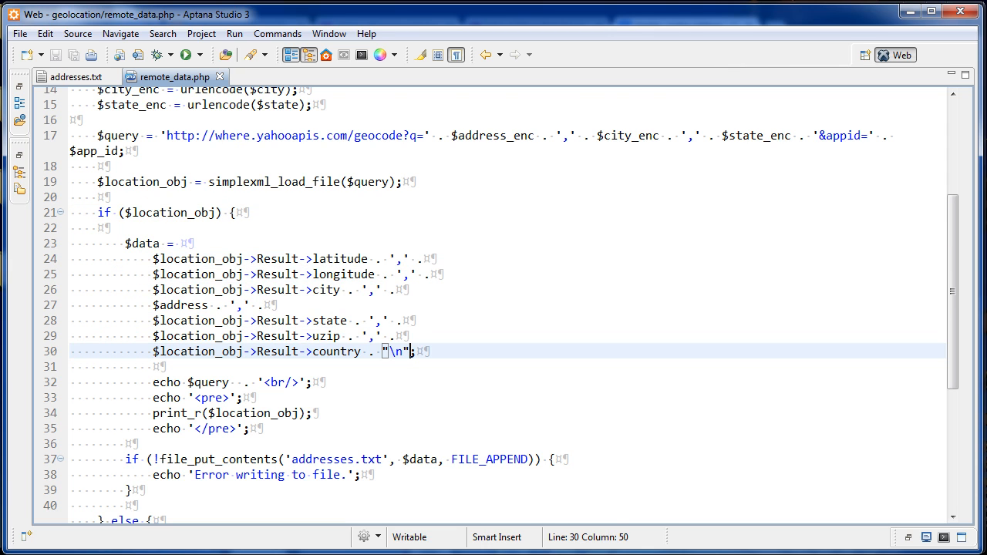
{"action": "left_click", "coordinate": [74, 77]}
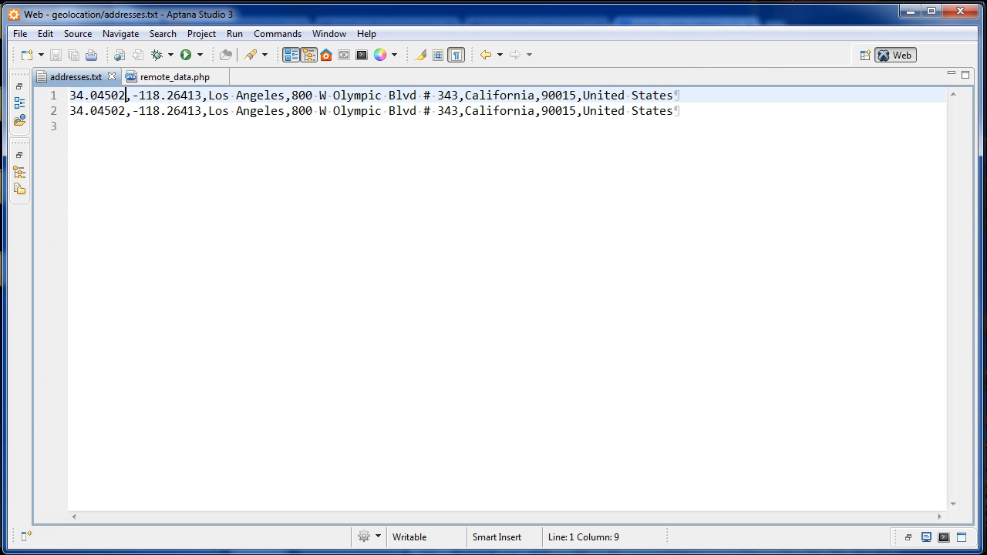
{"action": "left_click_drag", "start_coordinate": [69, 96], "coordinate": [383, 96]}
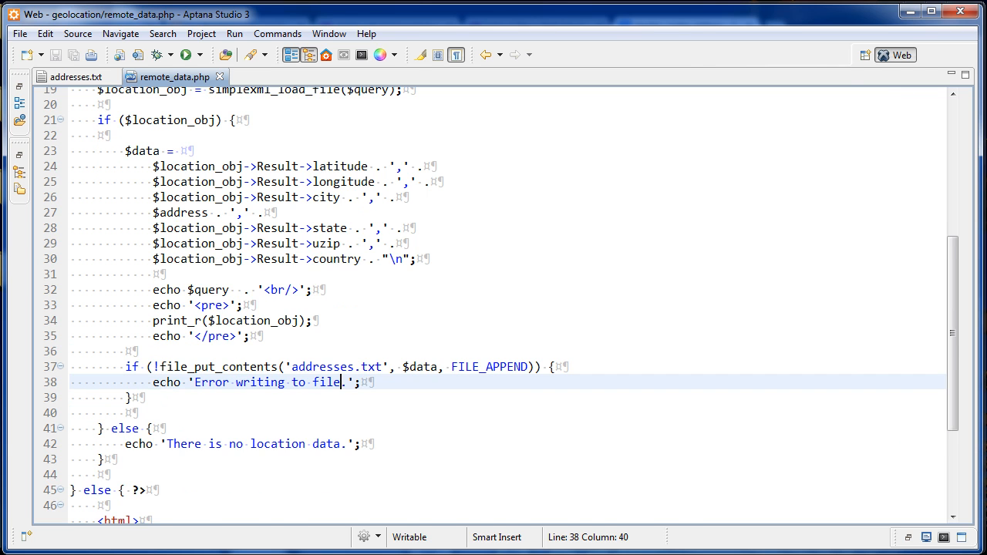
Scroll down through the remote_data.php code before viewing its output.
{"action": "scroll", "scroll_direction": "down", "scroll_amount": 3}
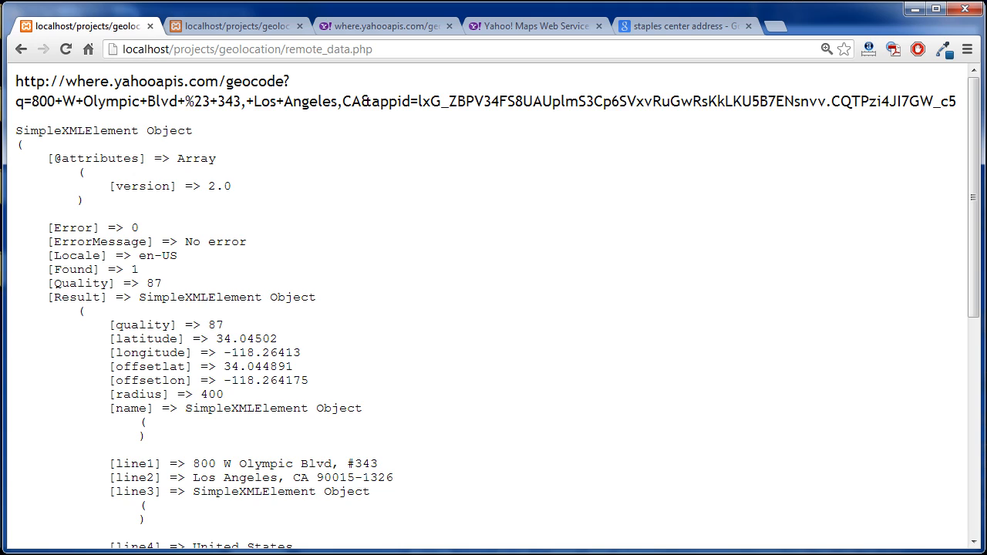
Highlight parts of the geocode output in Chrome before returning to the remote_data.php source.
{"action": "double_click", "coordinate": [74, 297]}
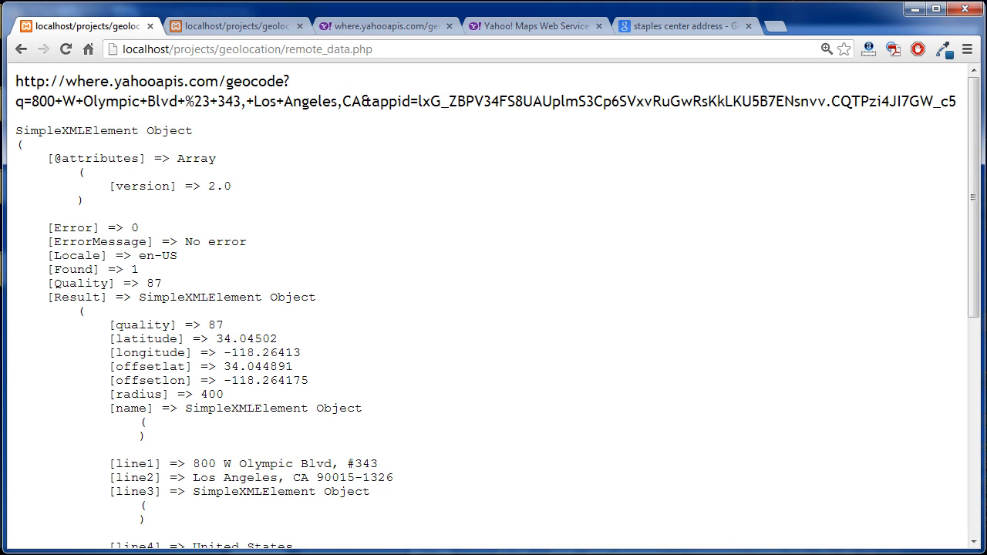
{"action": "double_click", "coordinate": [84, 296]}
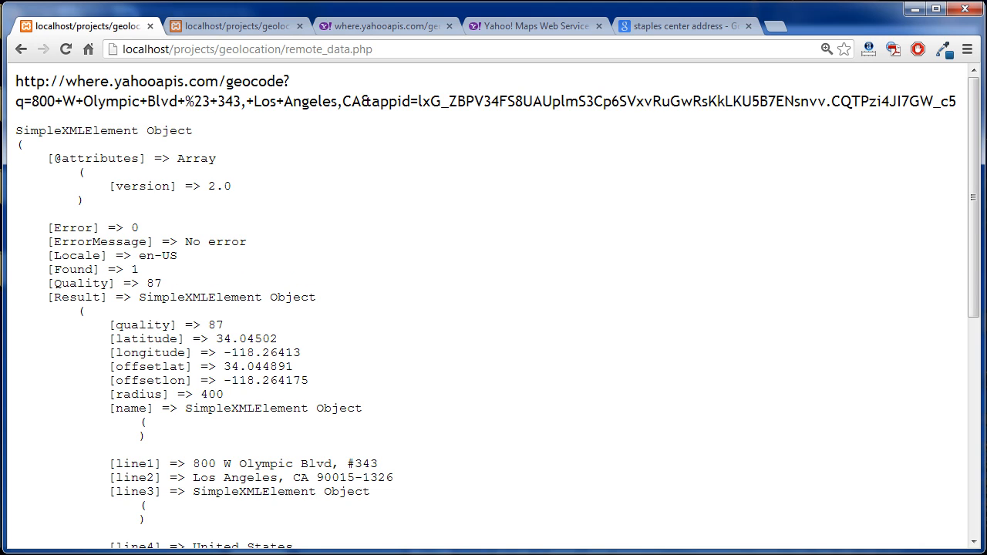
{"action": "left_click_drag", "start_coordinate": [170, 339], "coordinate": [151, 352]}
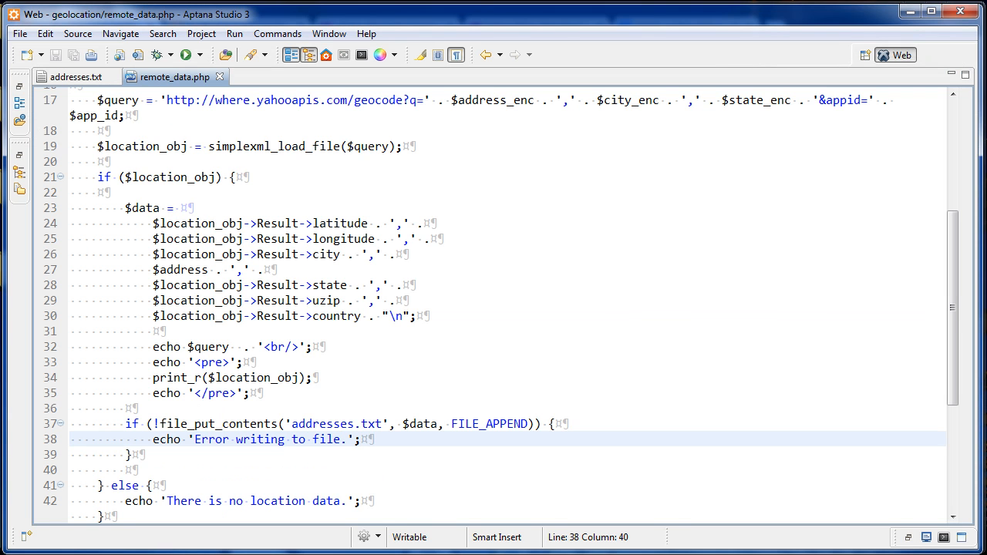
{"action": "left_click", "coordinate": [245, 222]}
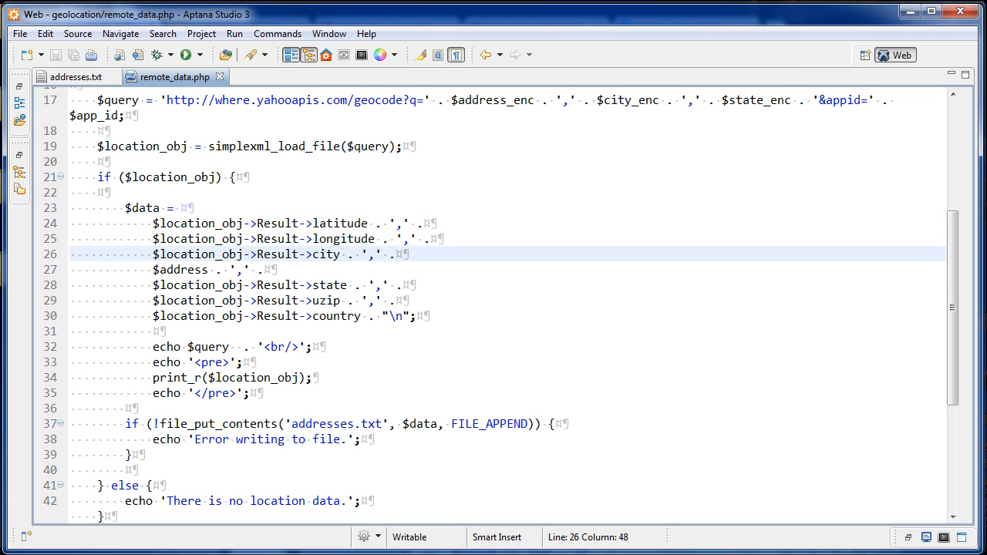
{"action": "left_click", "coordinate": [398, 315]}
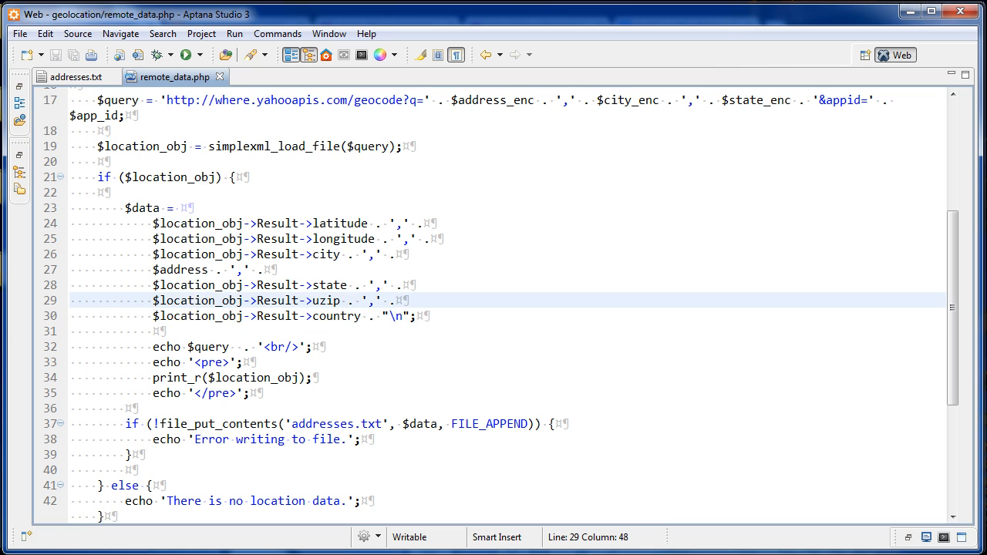
{"action": "left_click", "coordinate": [230, 394]}
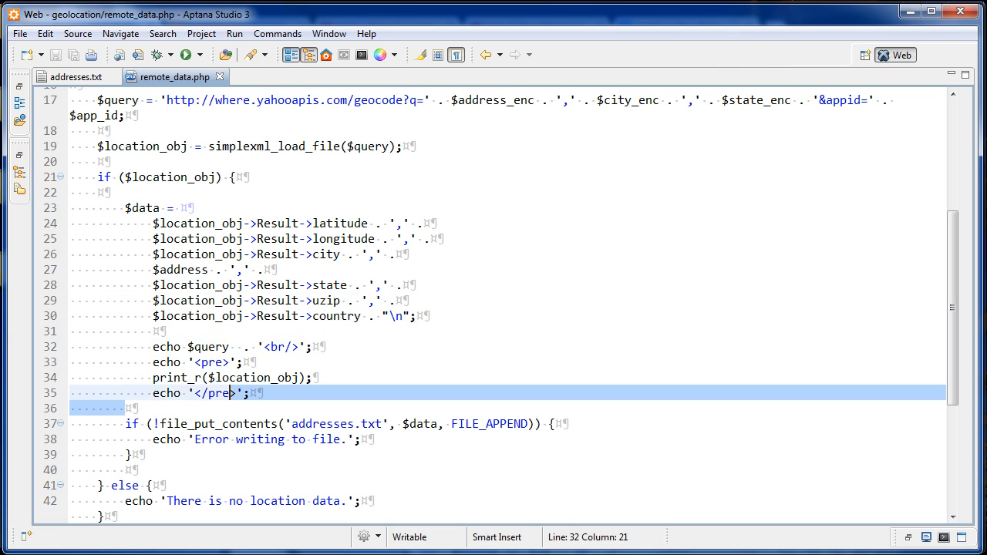
{"action": "left_click", "coordinate": [179, 345]}
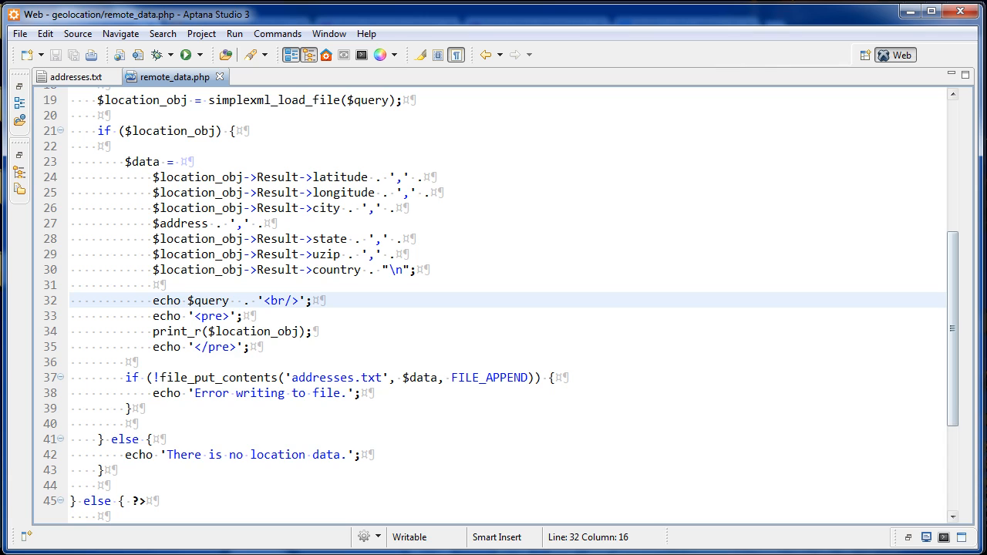
{"action": "scroll", "scroll_direction": "down", "scroll_amount": 3}
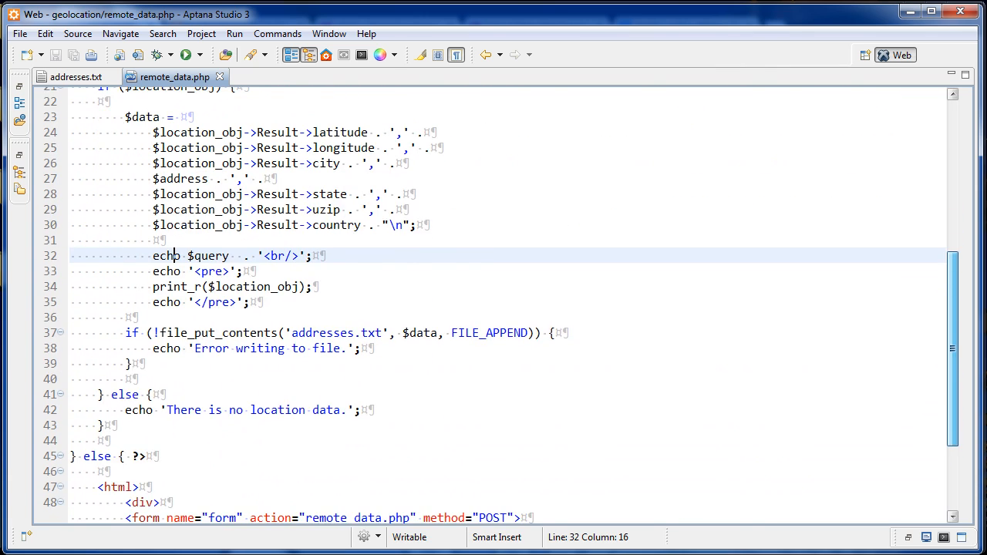